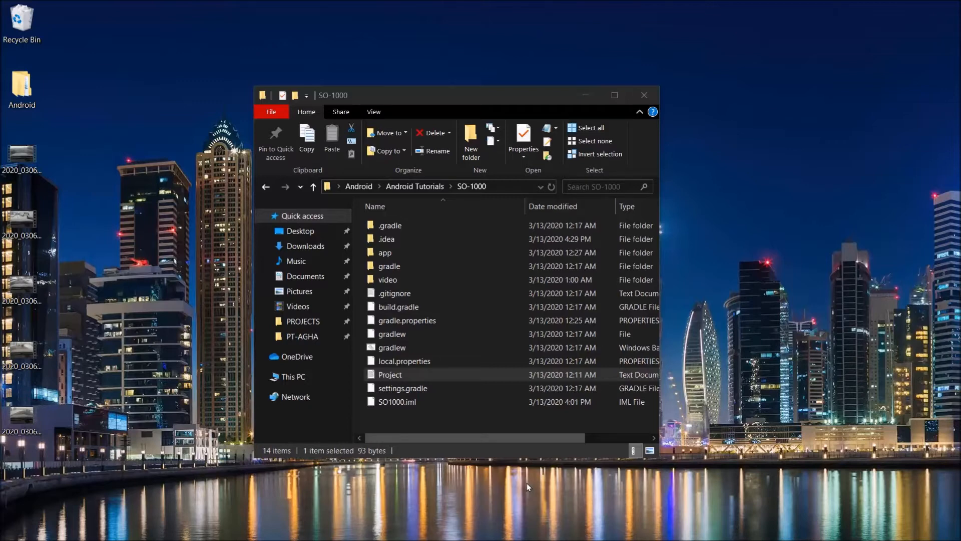
Open the Project note in SO-1000 and select its Stack Overflow question link
click(389, 374)
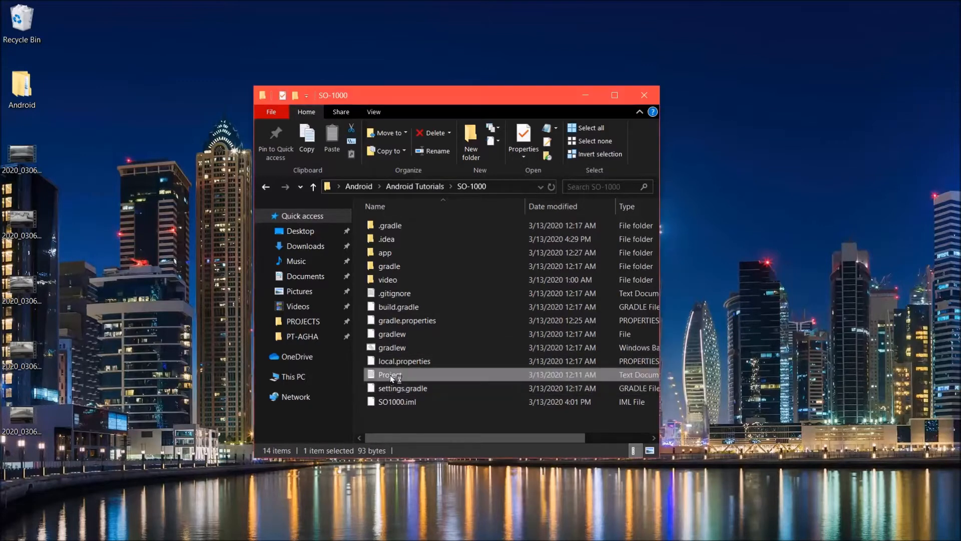
double_click(390, 375)
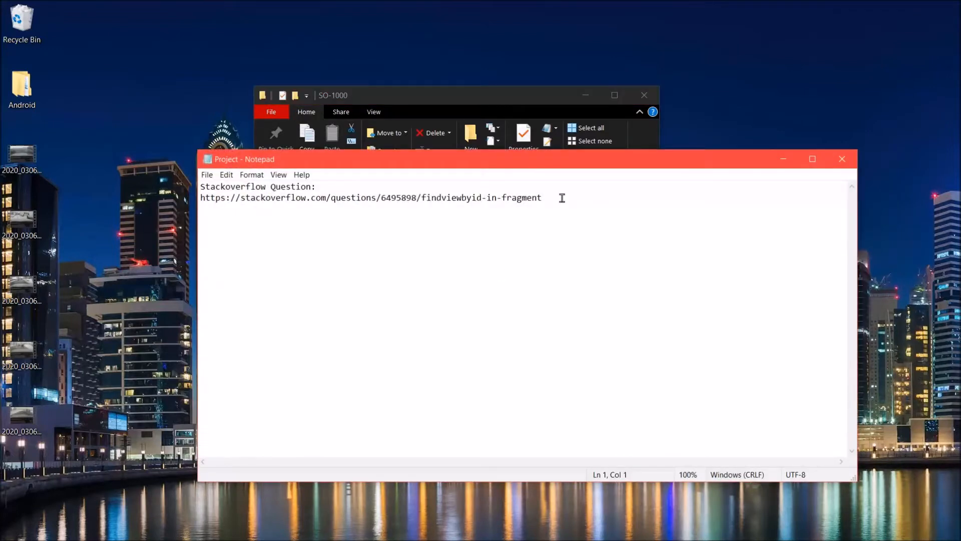
triple_click(371, 197)
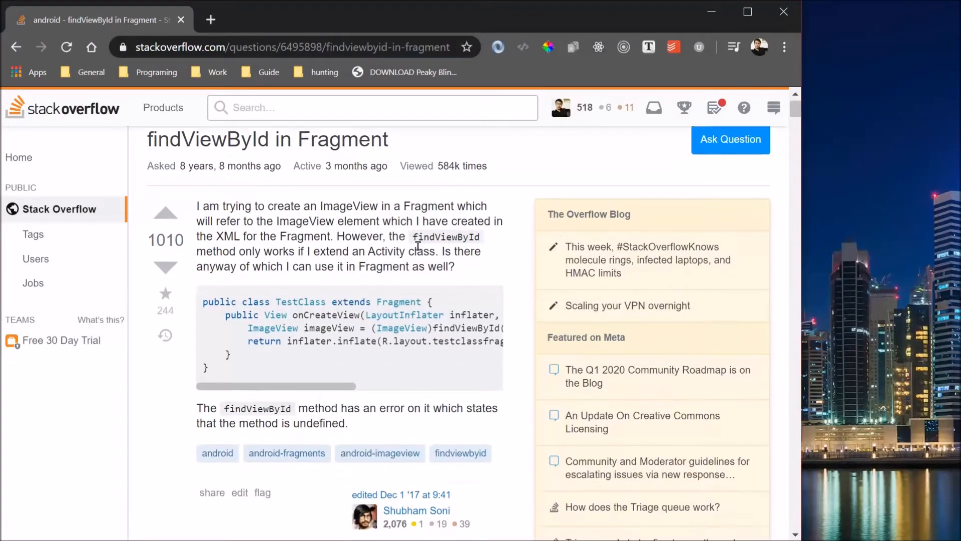
Scroll through the findViewById in Fragment question's code sample and undefined-method error
scroll(down, 3)
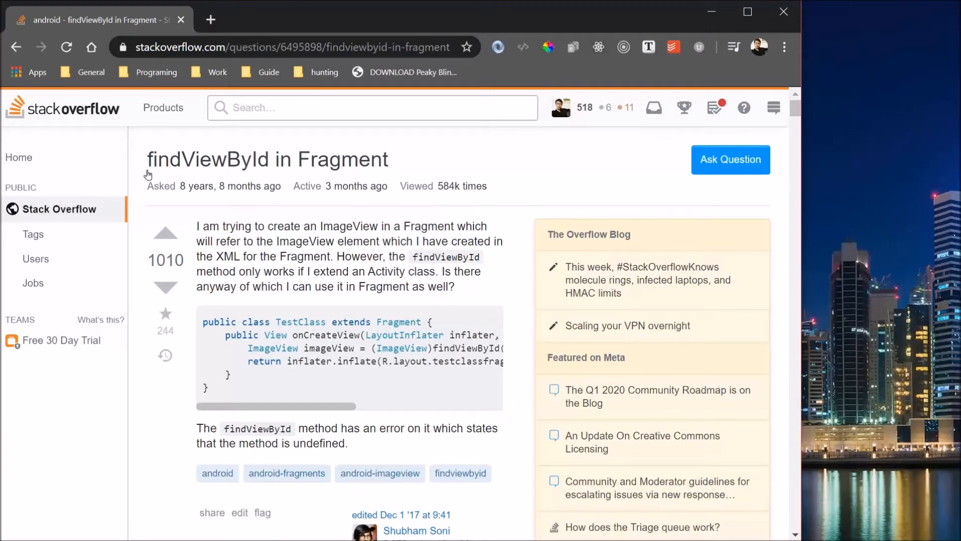
mouse_move(151, 178)
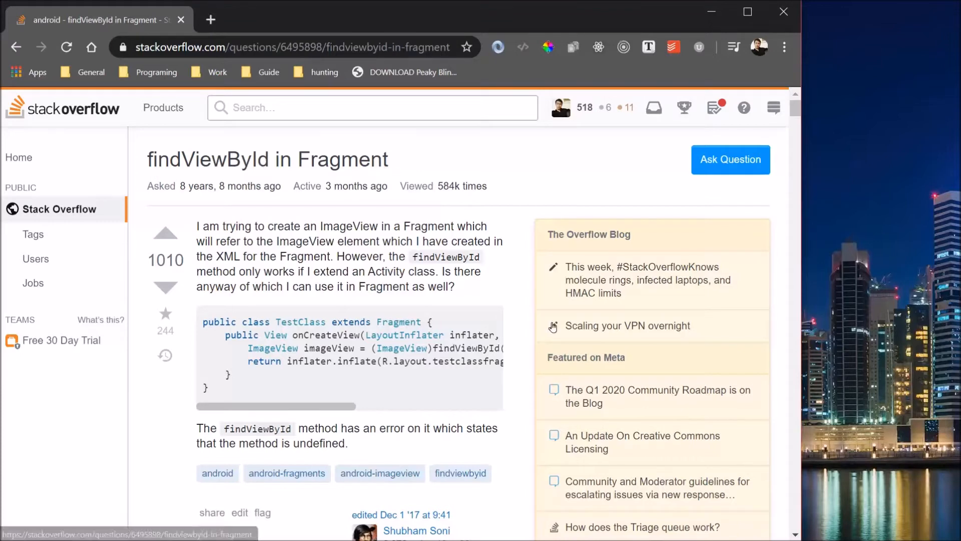
scroll(down, 3)
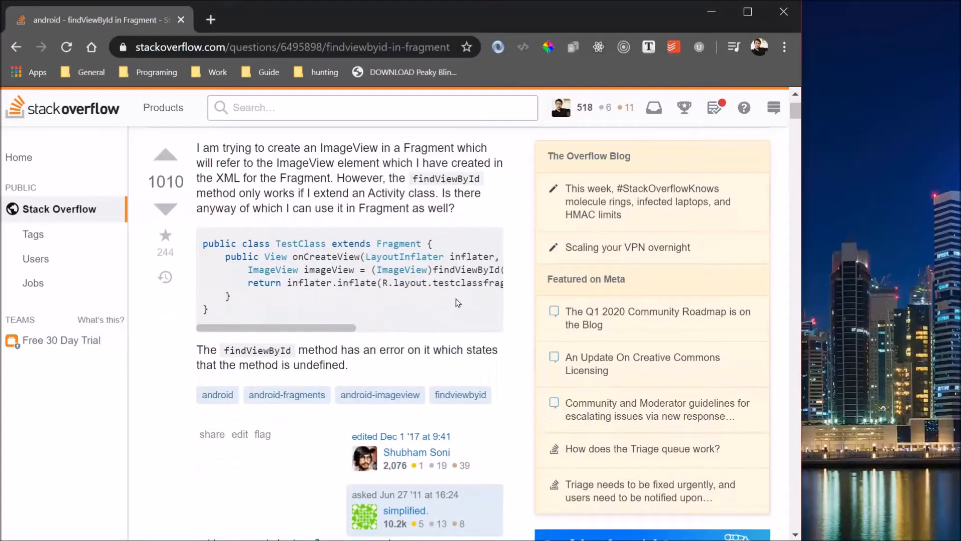
mouse_move(339, 314)
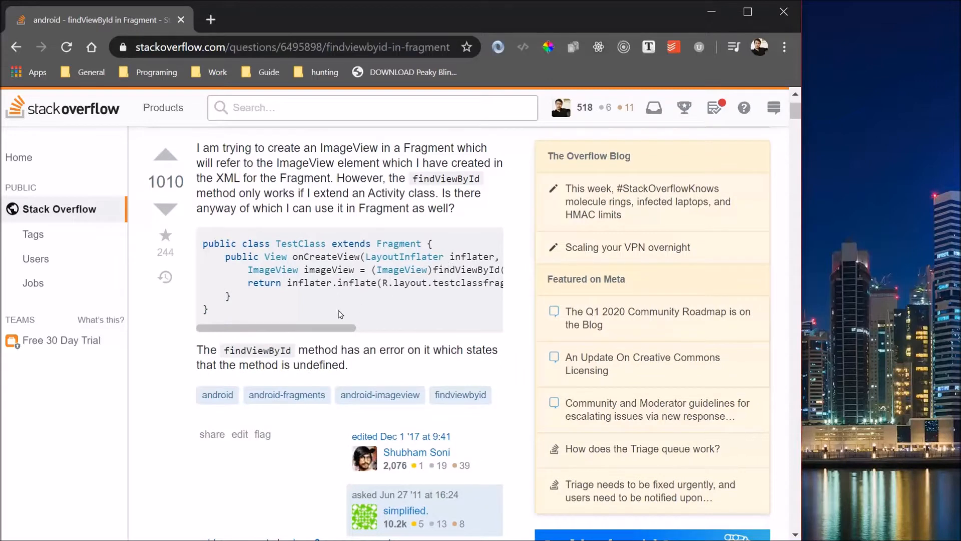
scroll(right, 3)
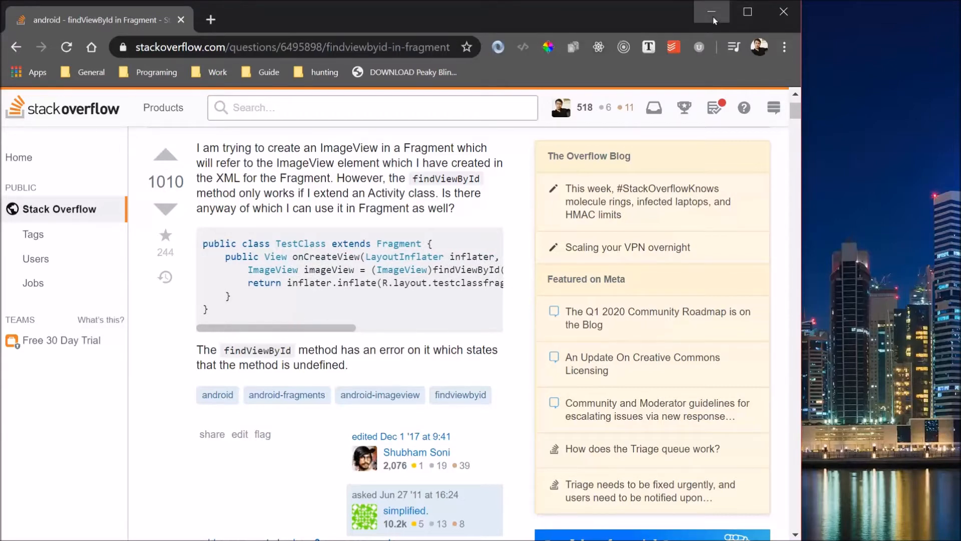
Minimize Chrome, close all Android Studio editor tabs, and bring up res/layout's New menu
click(711, 12)
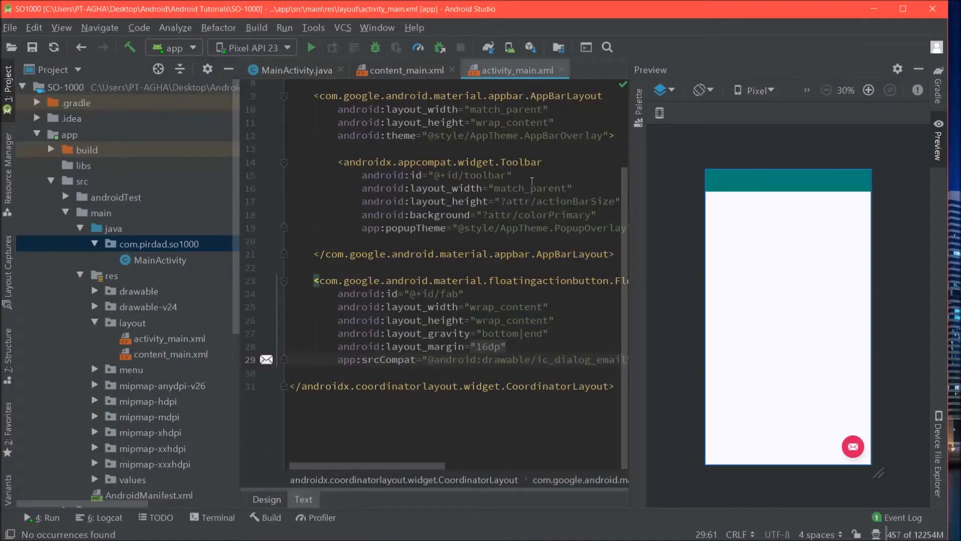
click(530, 188)
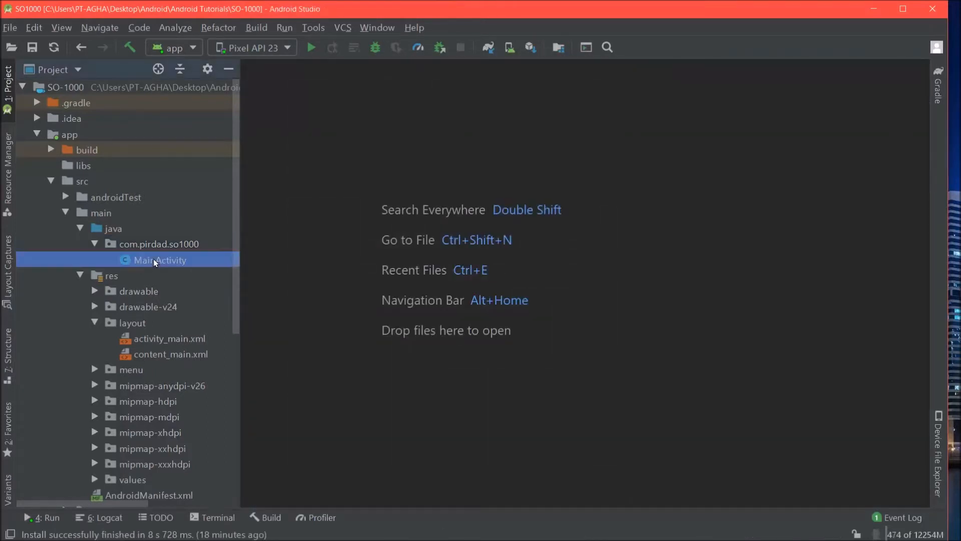
click(169, 338)
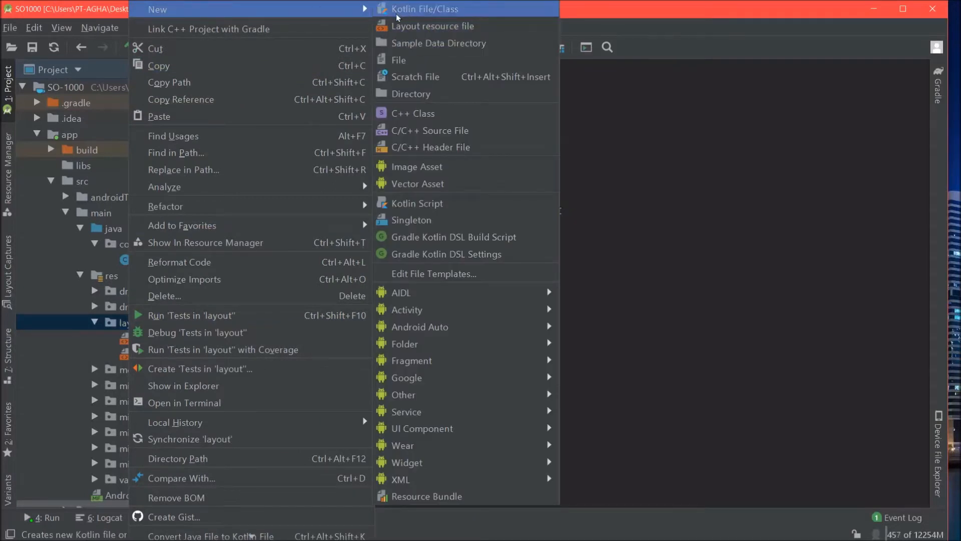
Create layout resource fragment_test.xml with a FrameLayout root element
click(433, 26)
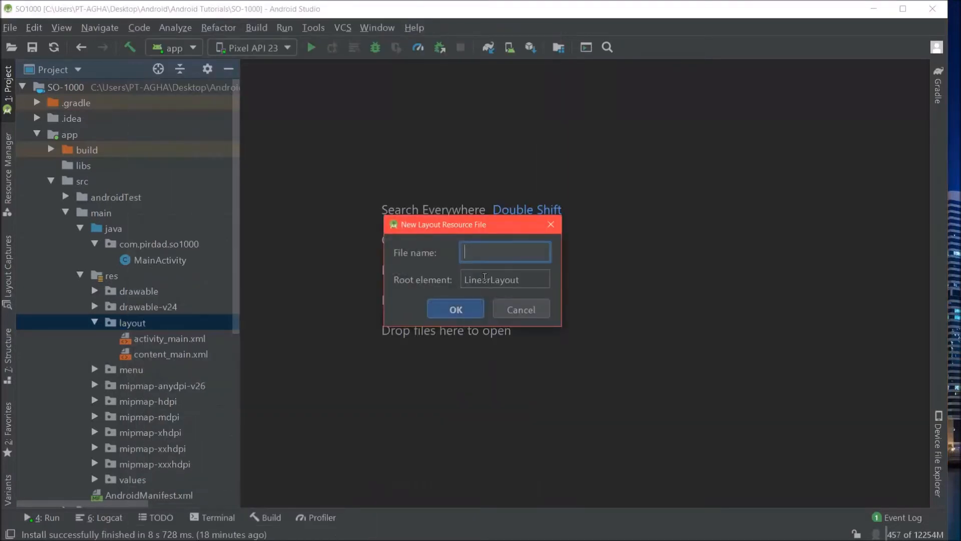
text(fragment)
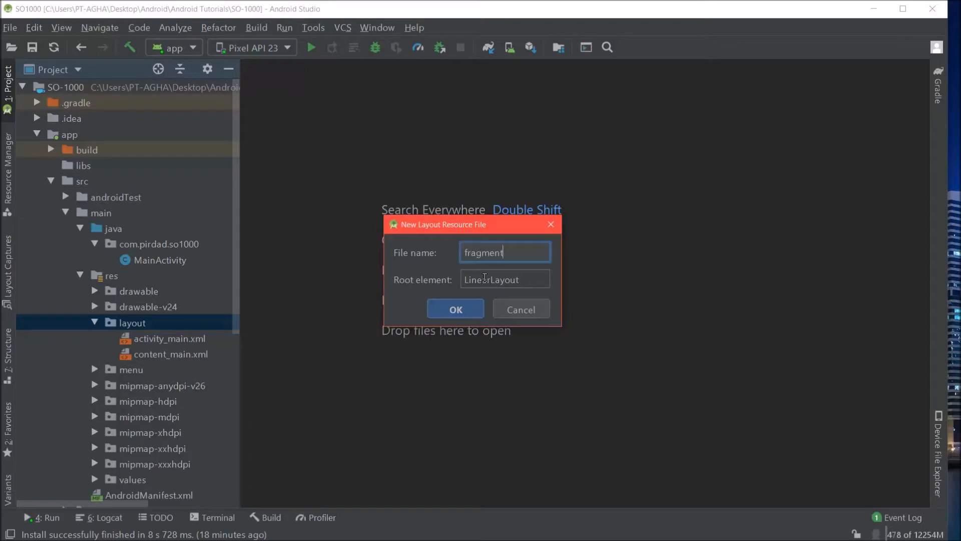
text(_test)
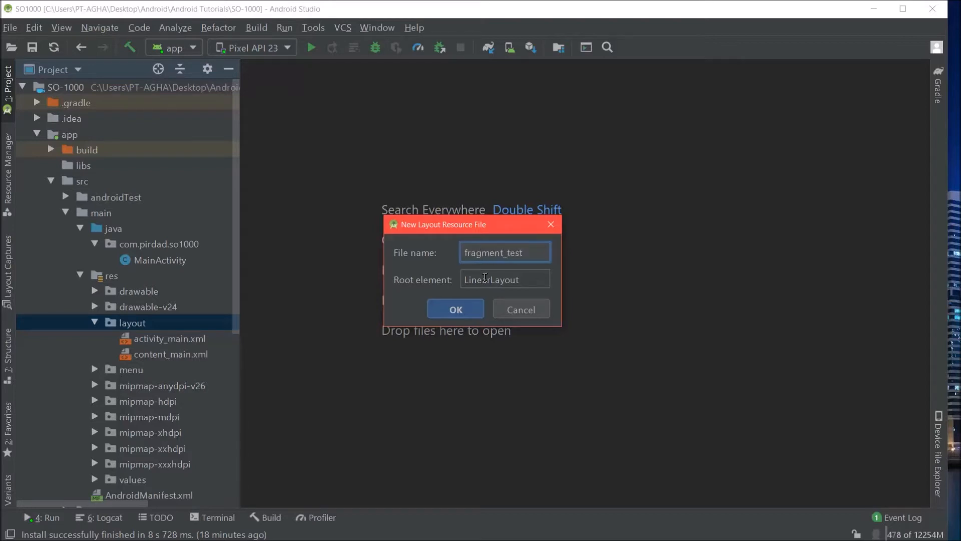
text(F)
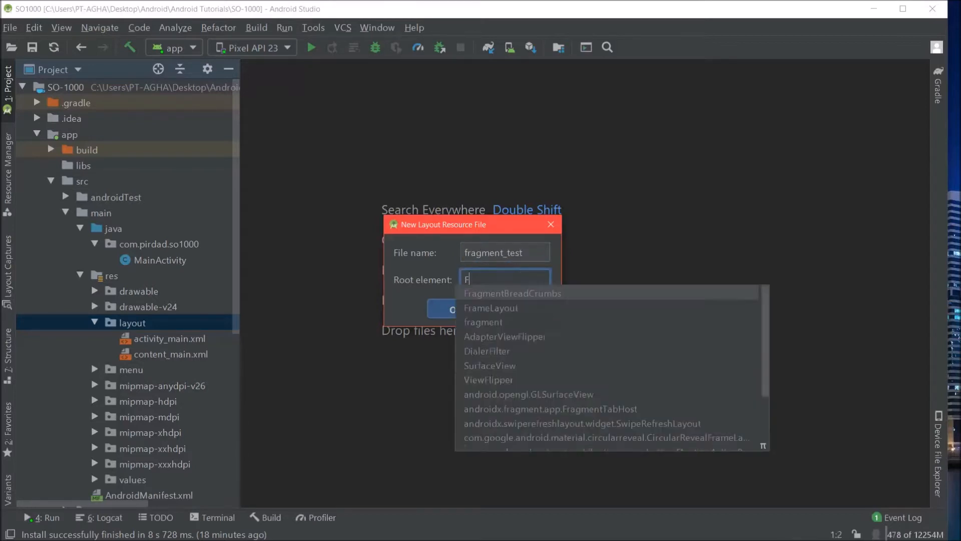
click(491, 308)
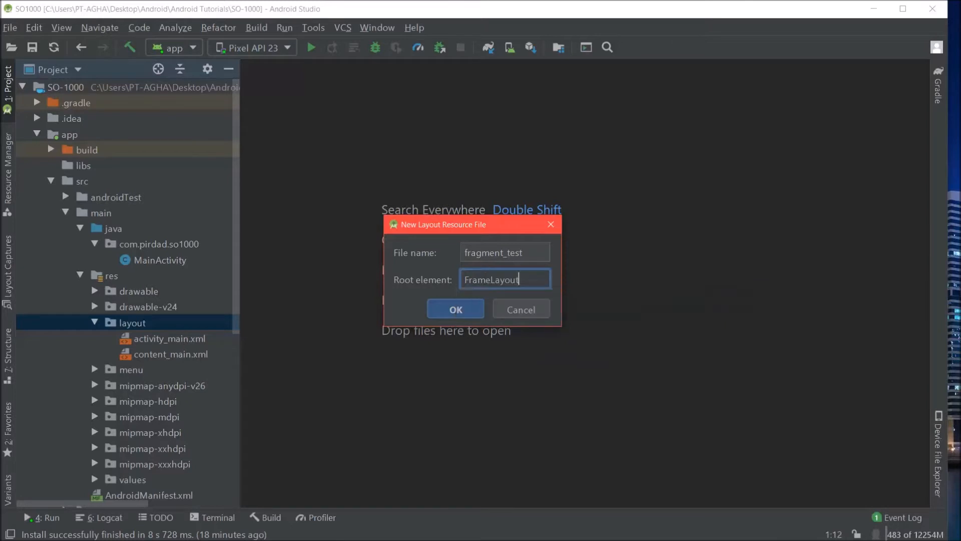
click(455, 308)
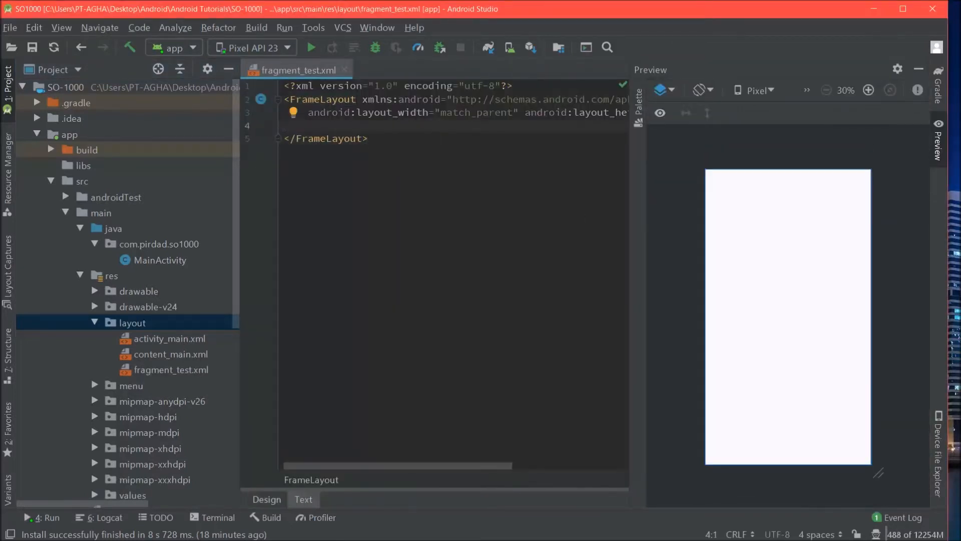
Add a centered TextView with id iambest reading 'I am the best!' to fragment_test.xml
text(<TextView)
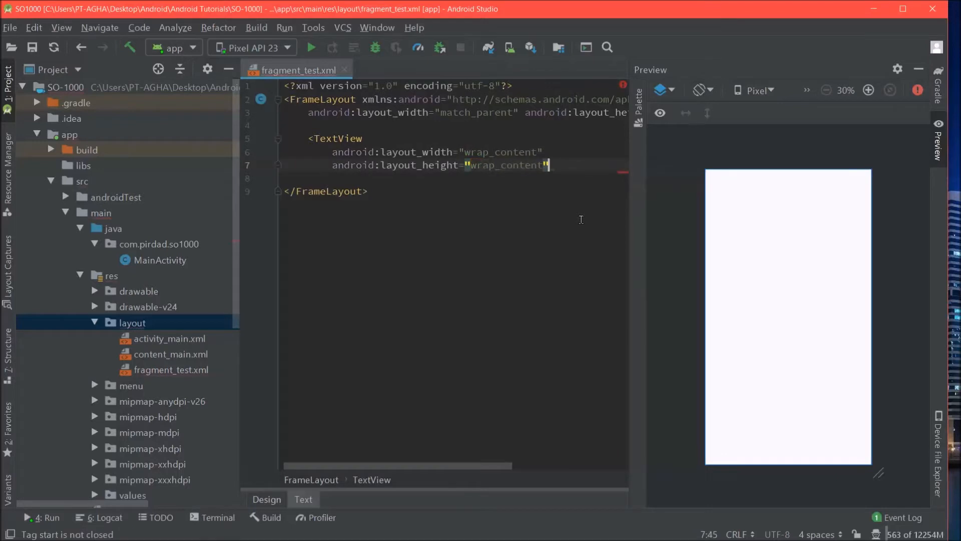
text(android:text=")
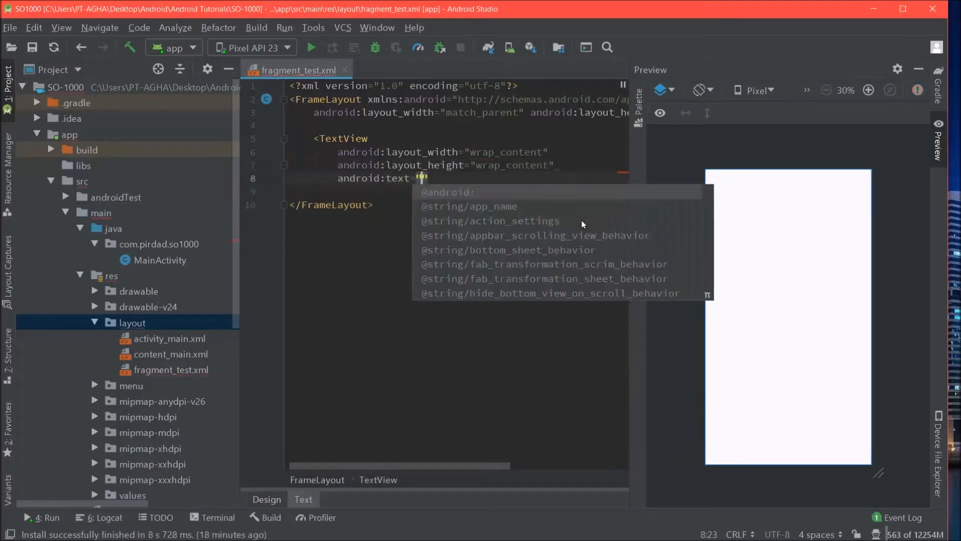
text(I am)
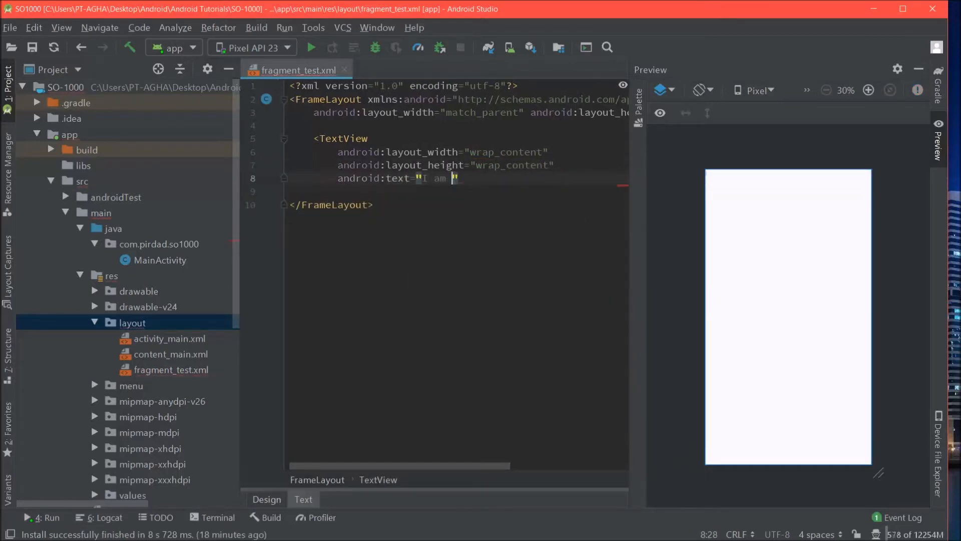
text(the best)
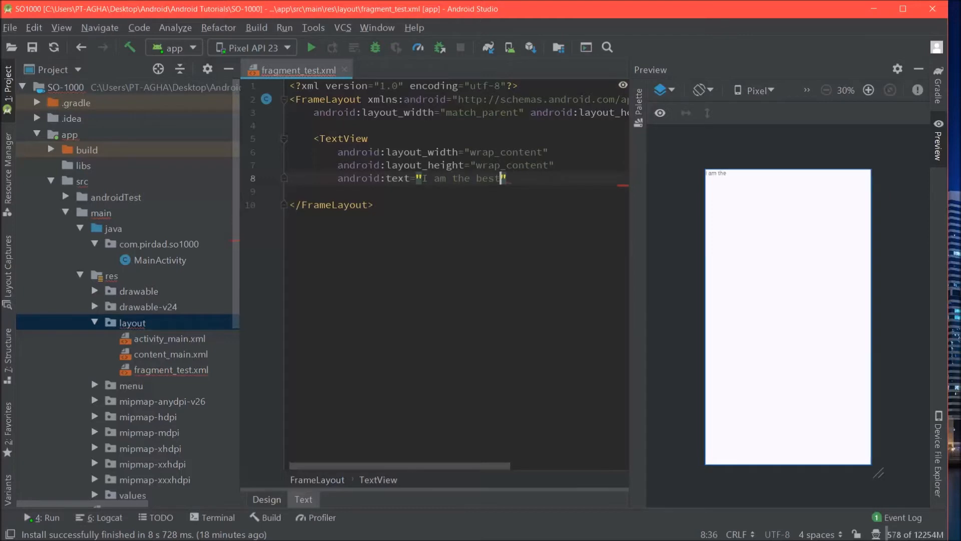
text(!)
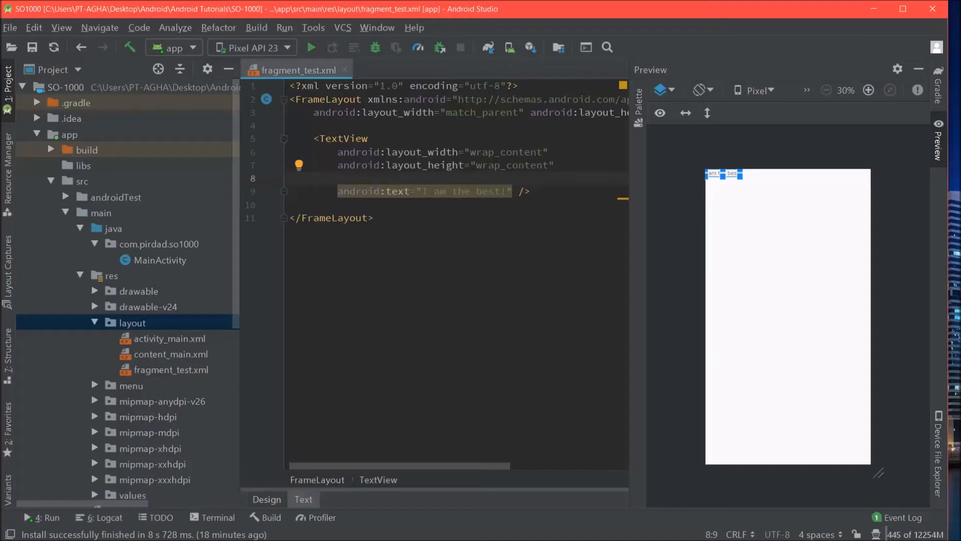
text(layout_gravity="center")
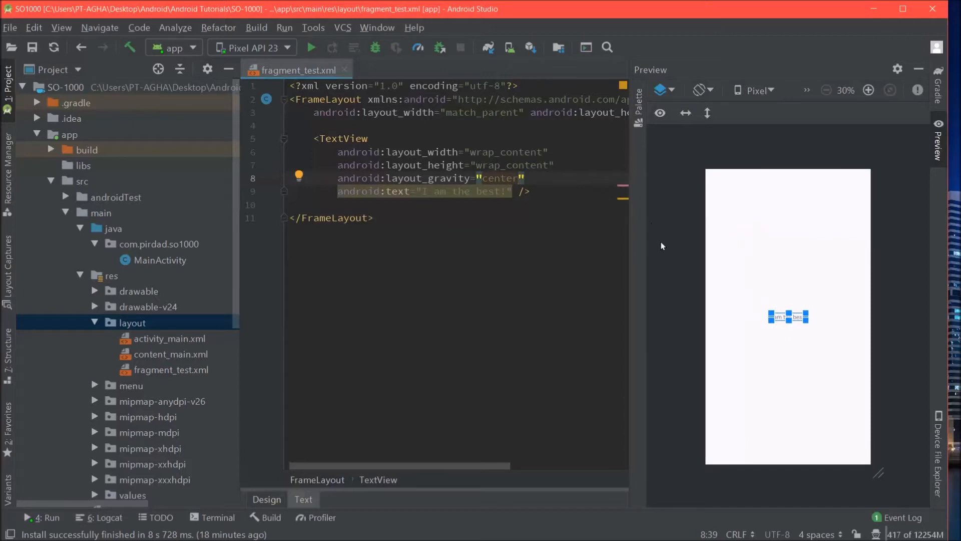
click(388, 218)
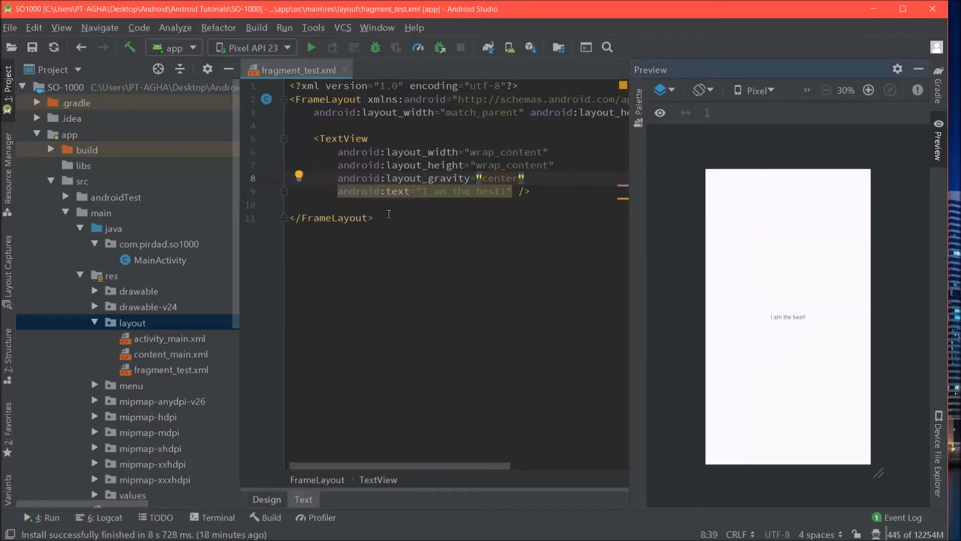
text(id:id="@+id/)
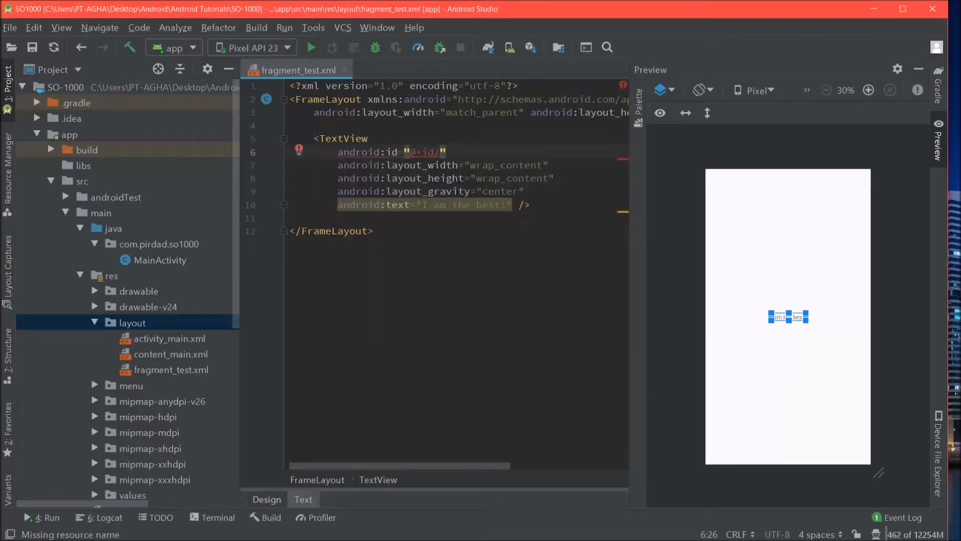
text(iambest)
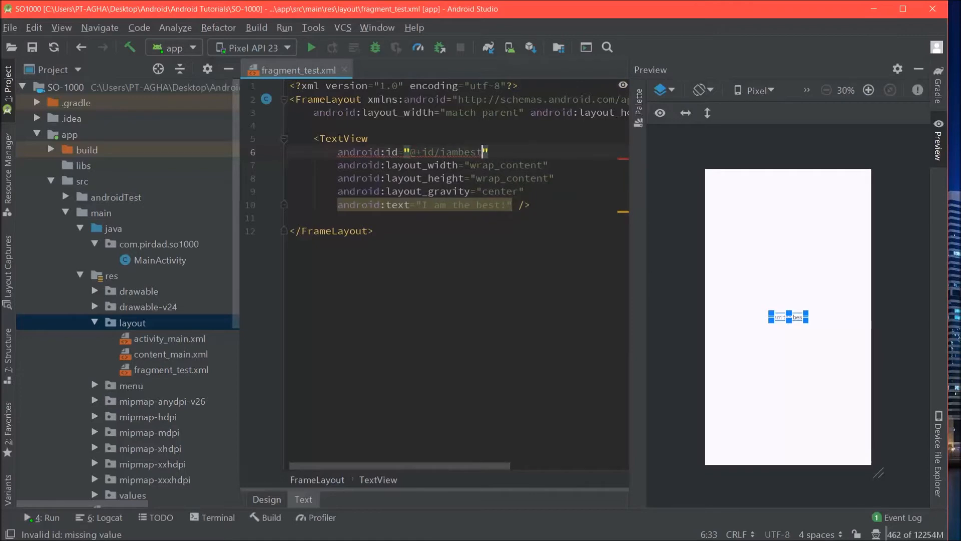
click(312, 218)
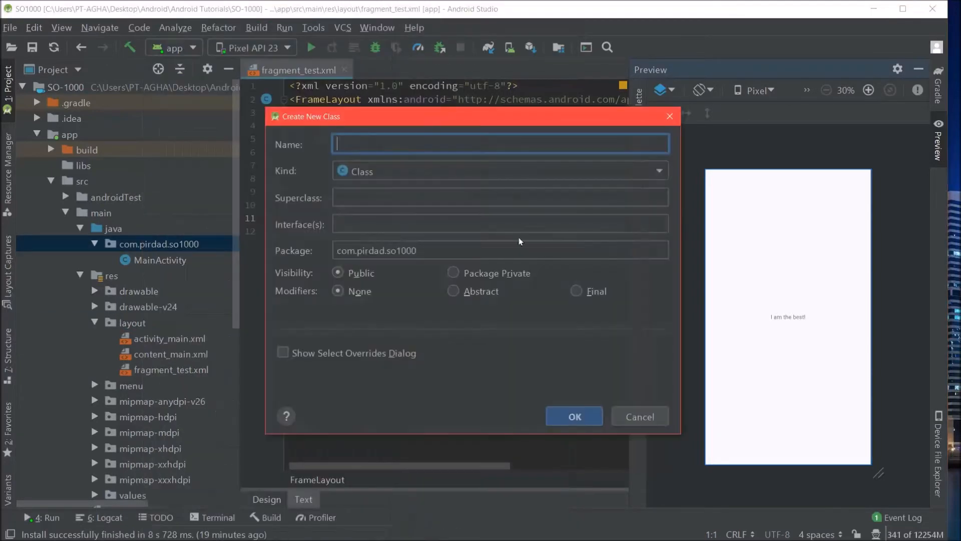
mouse_move(618, 261)
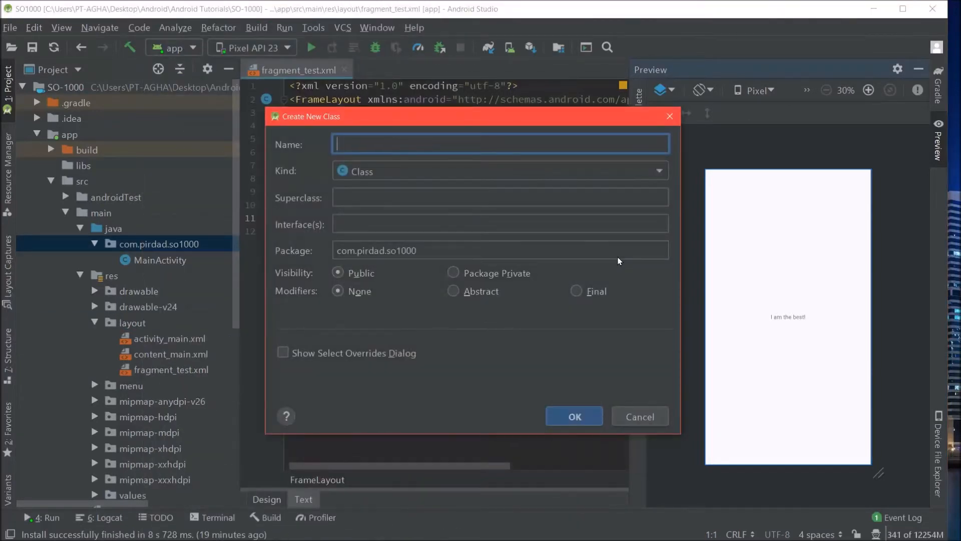
Create class TestFragment extending androidx.fragment.app.Fragment in com.pirdad.so1000
text(TestFragmen)
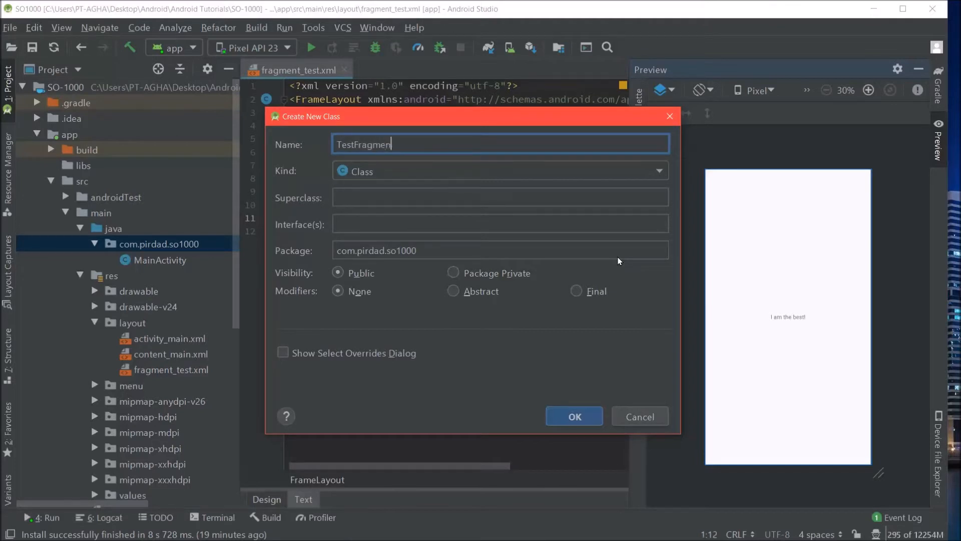
click(499, 197)
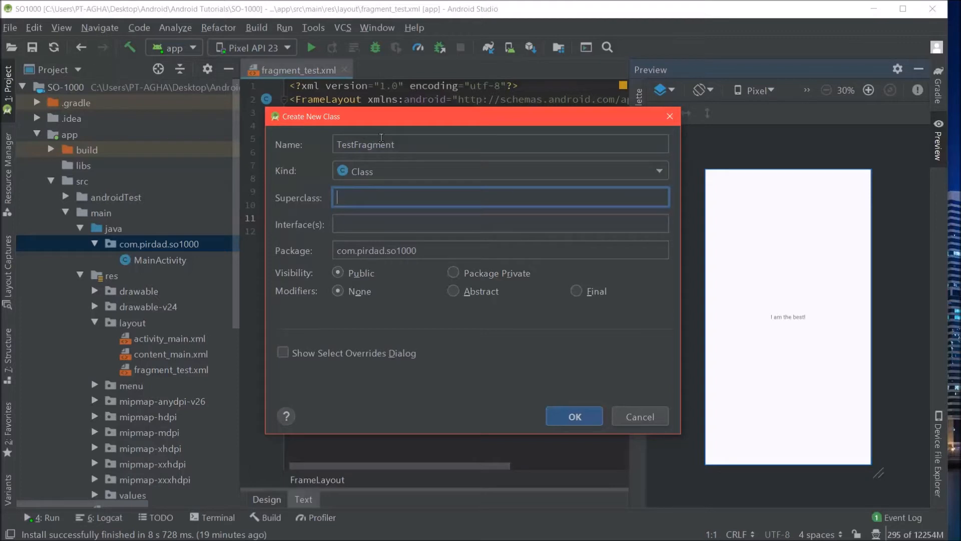
text(Fragm)
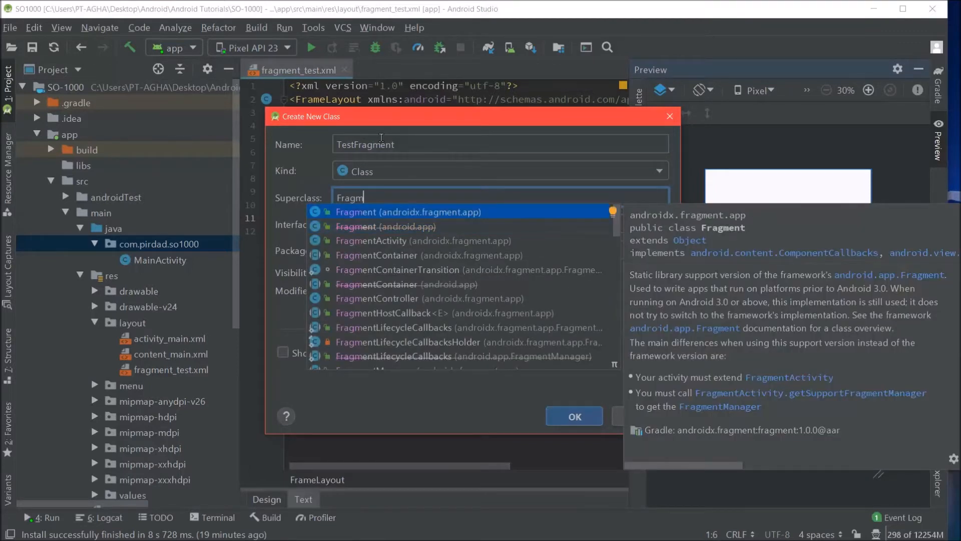
click(407, 211)
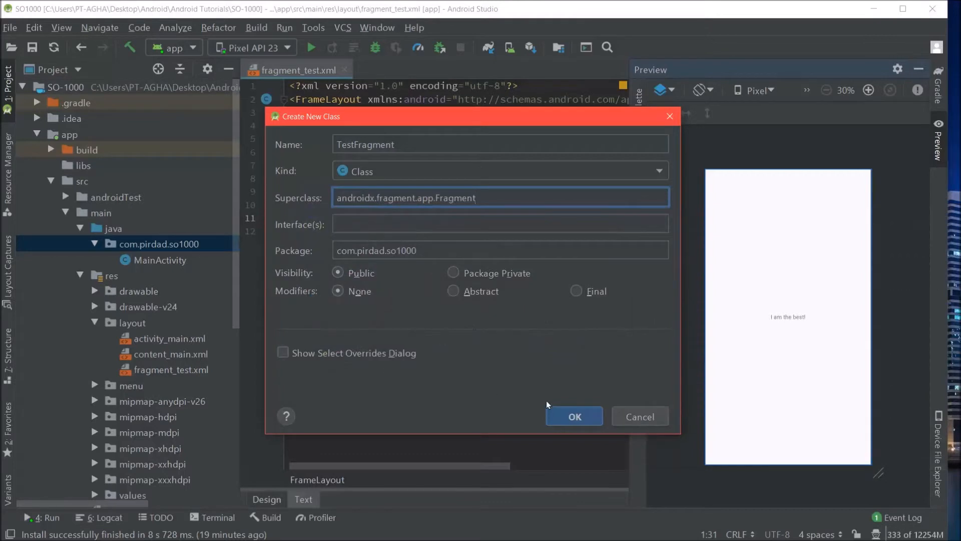
click(574, 416)
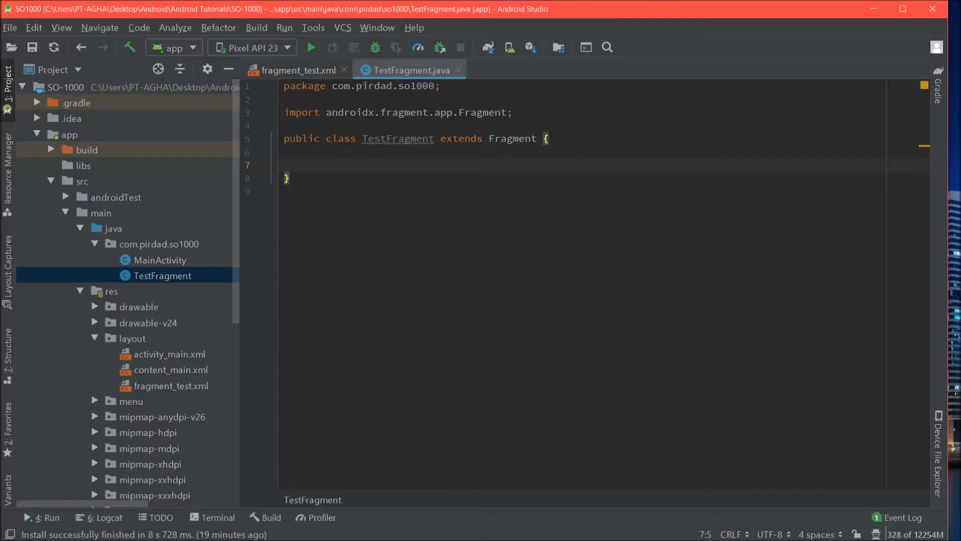
Insert the onCreateView override into TestFragment using the oncre completion
text(oncre)
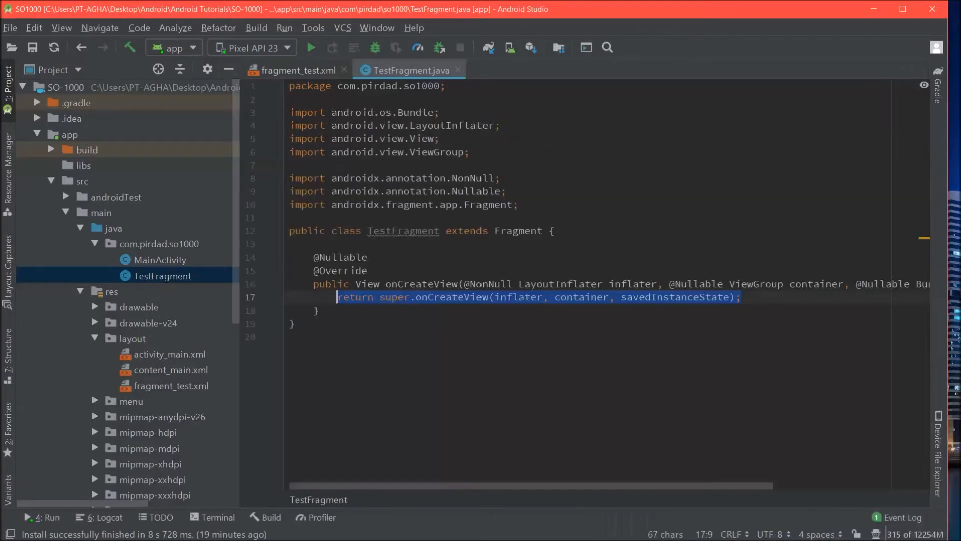
Delete the return super.onCreateView line, glance at fragment_test.xml, and return to TestFragment
key(Delete)
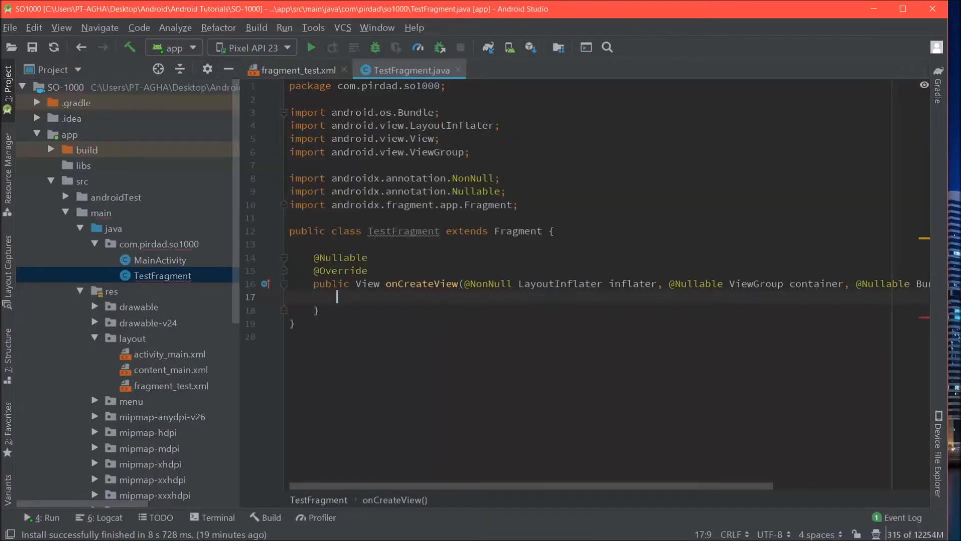
double_click(367, 283)
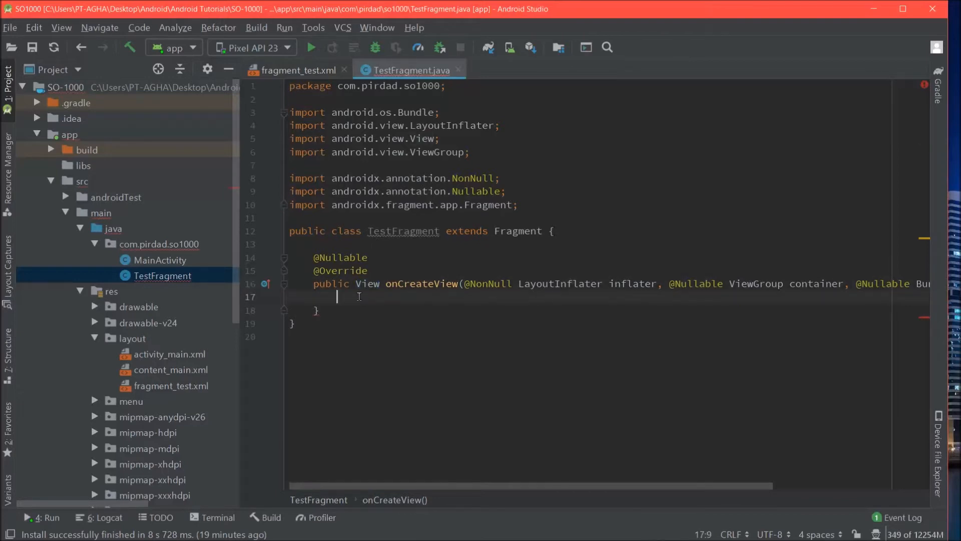
click(296, 70)
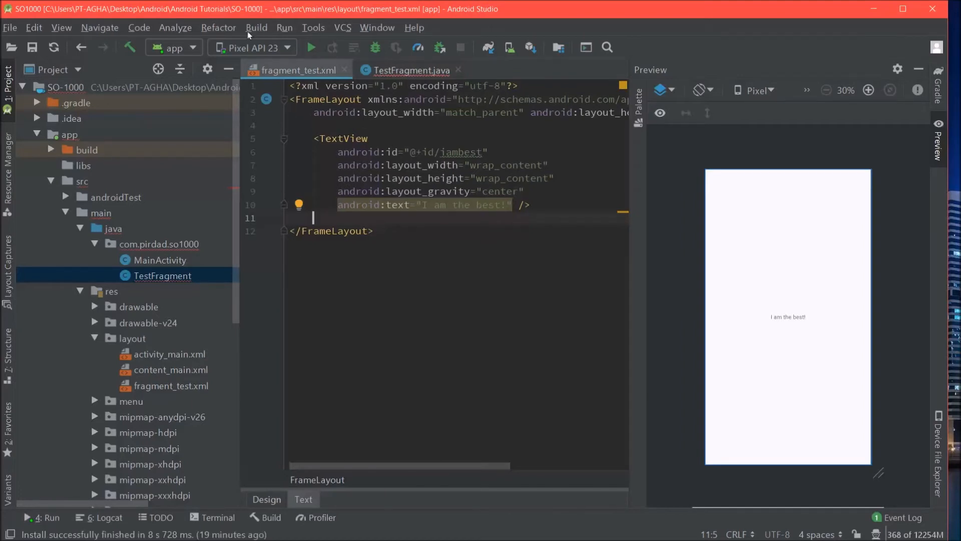
click(408, 69)
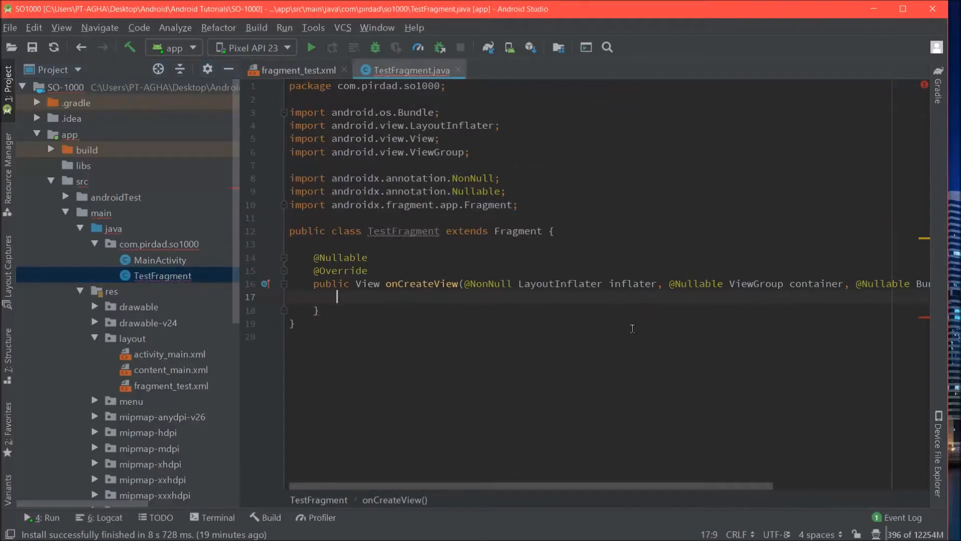
Write View root = inflater.inflate(R.layout.fragment_test, container, false); in onCreateView
text(View_r)
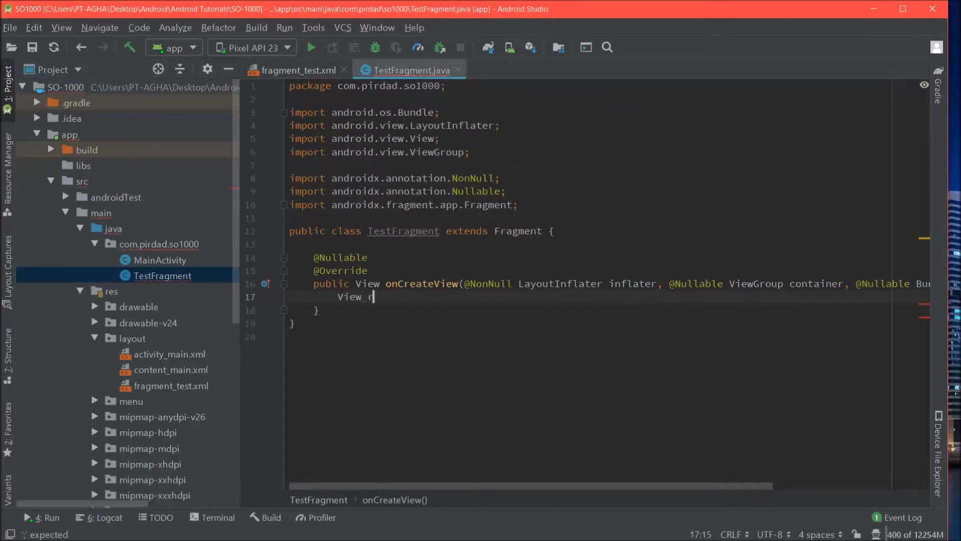
text(oot =)
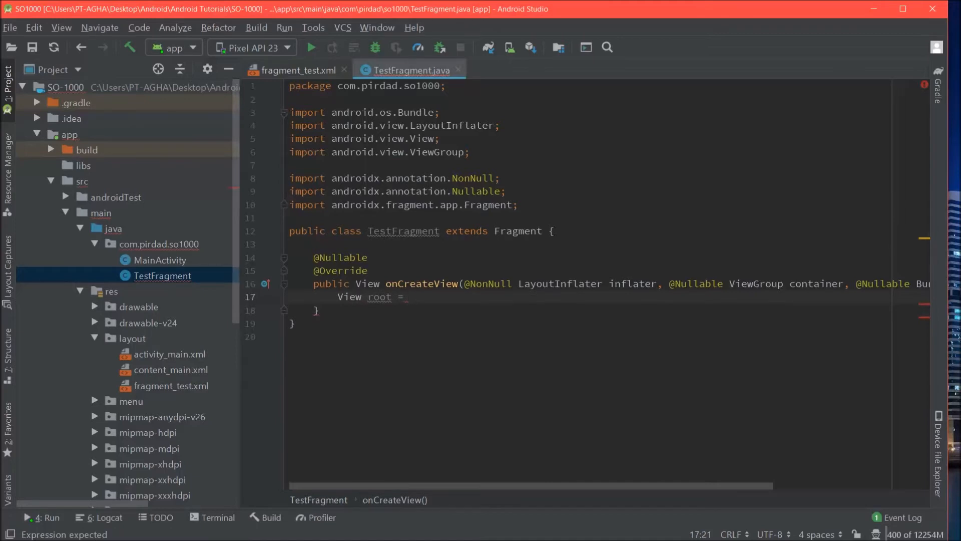
text(i)
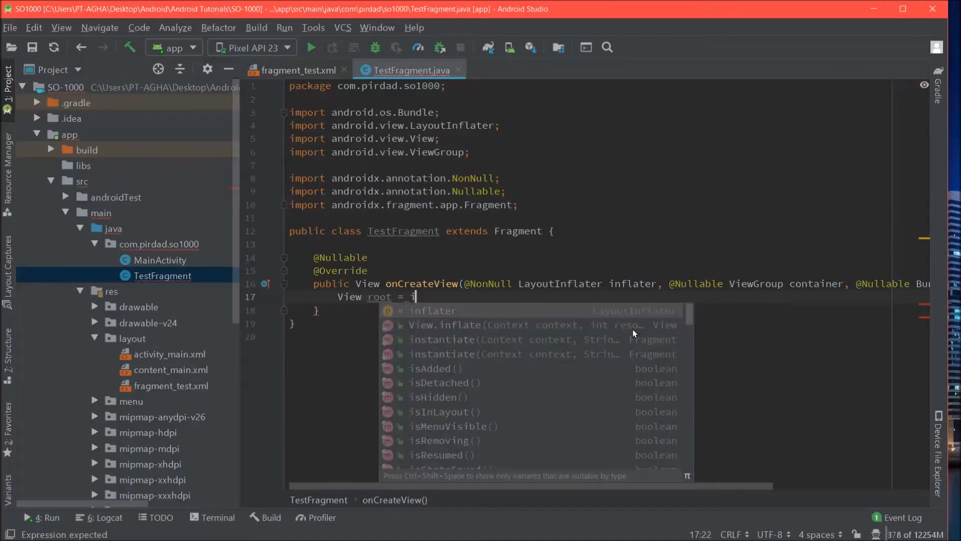
text(nflater)
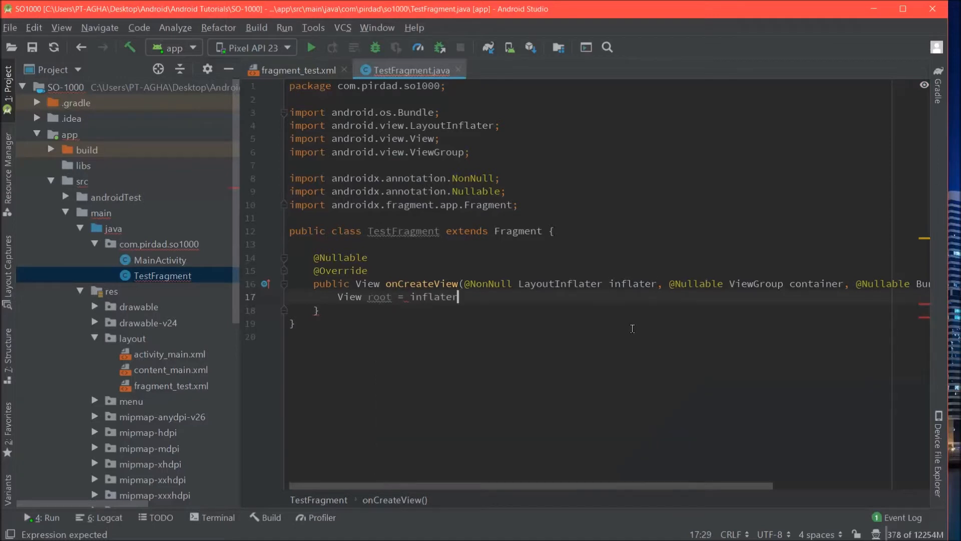
text(.inflate())
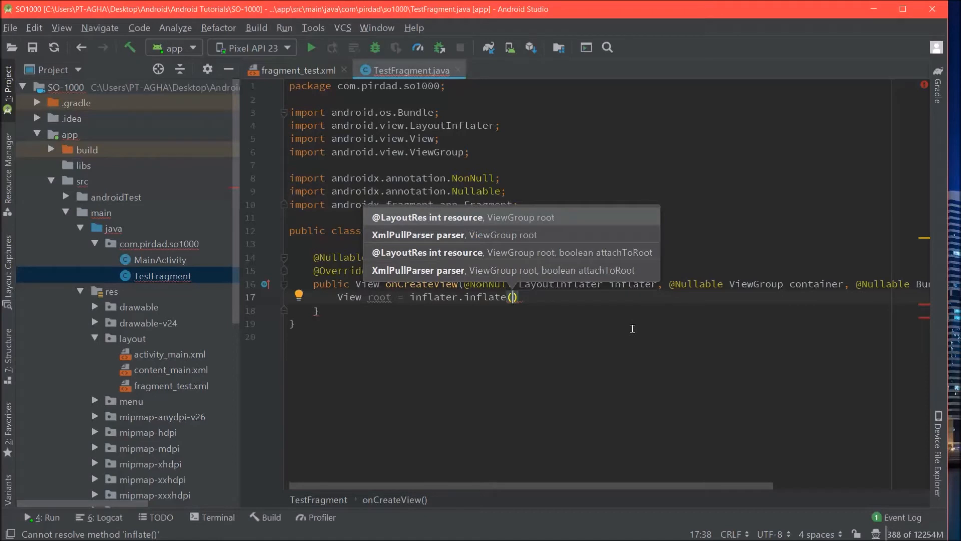
text(R.layout.fragment_test,)
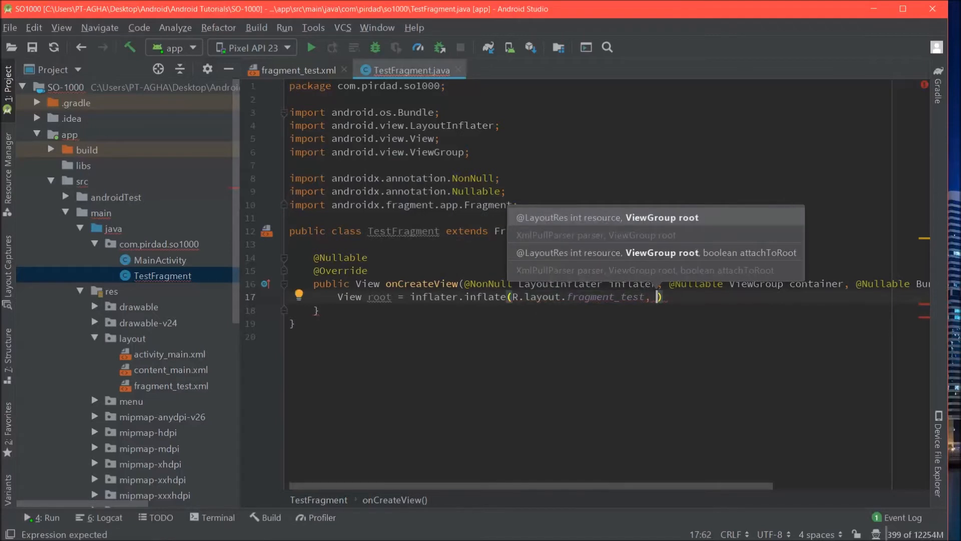
text(container)
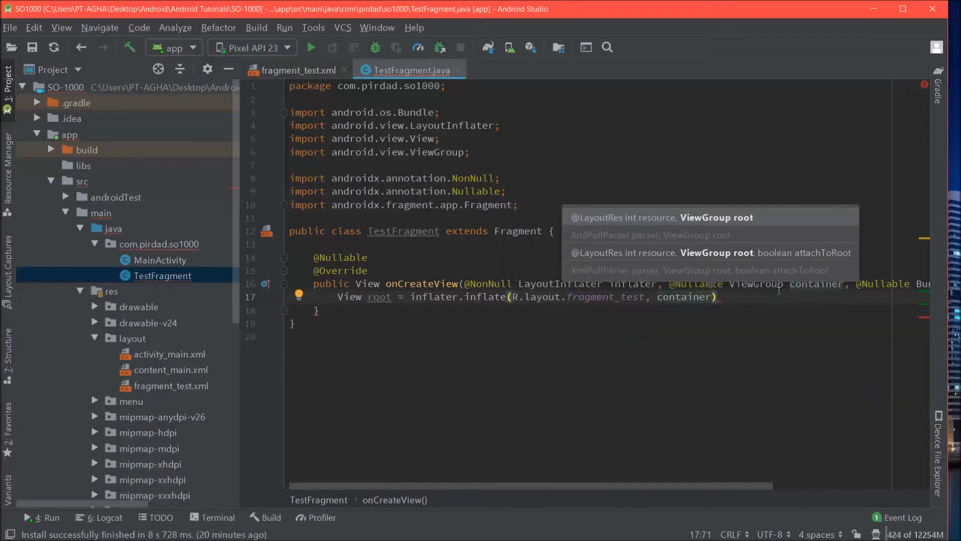
mouse_move(757, 380)
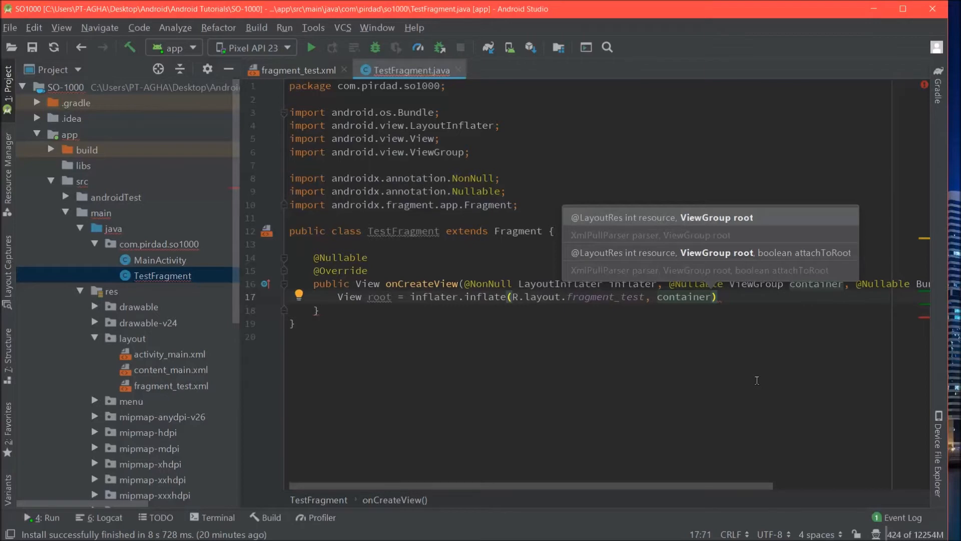
text(, false)
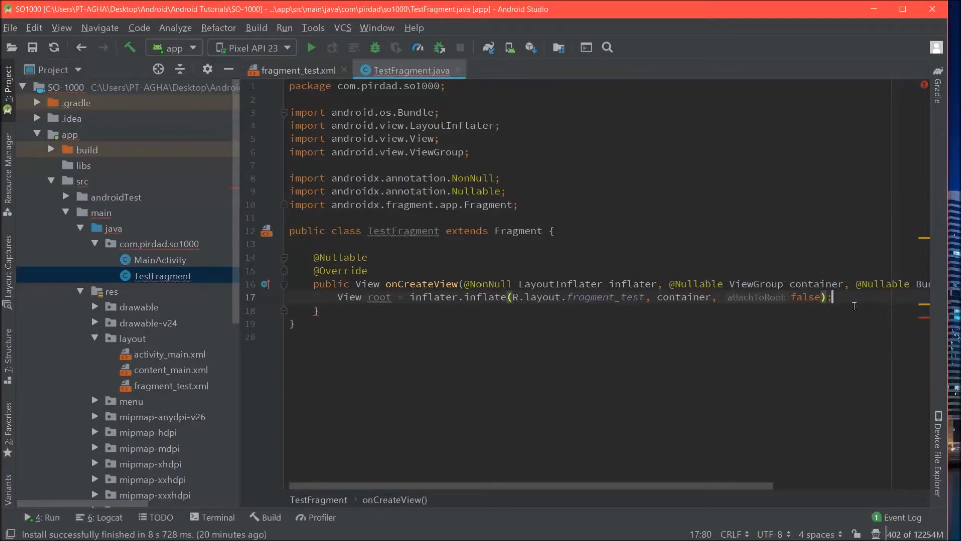
key(enter)
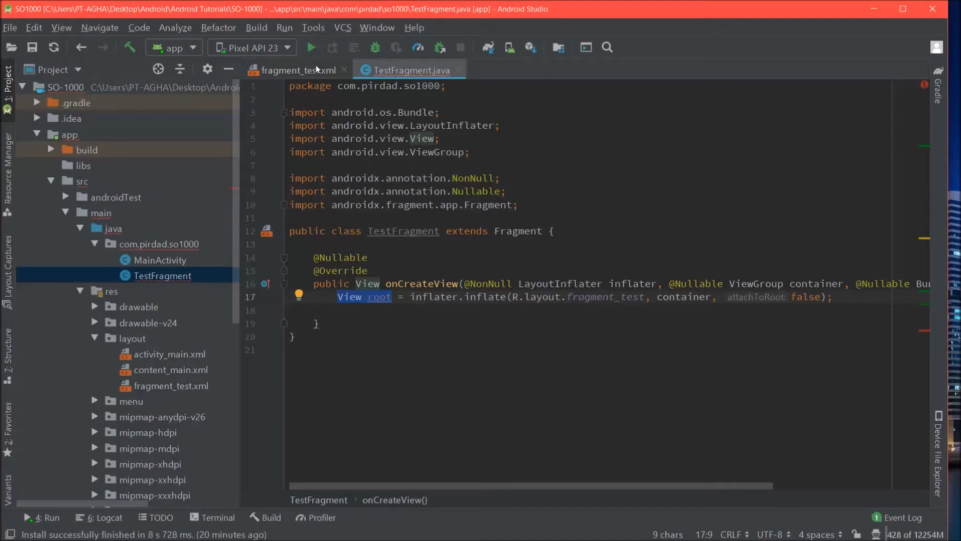
Check fragment_test.xml, then add return root; at the end of onCreateView
click(297, 70)
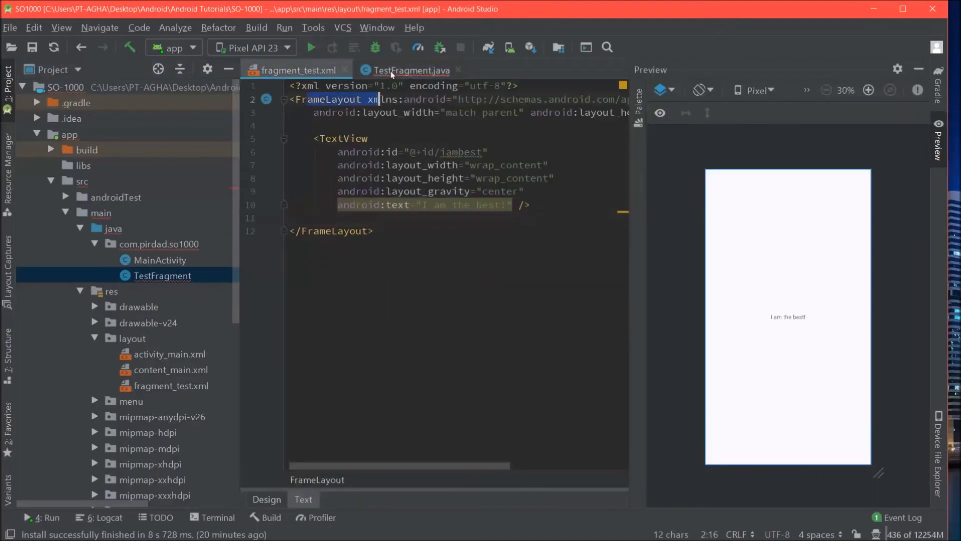
click(409, 70)
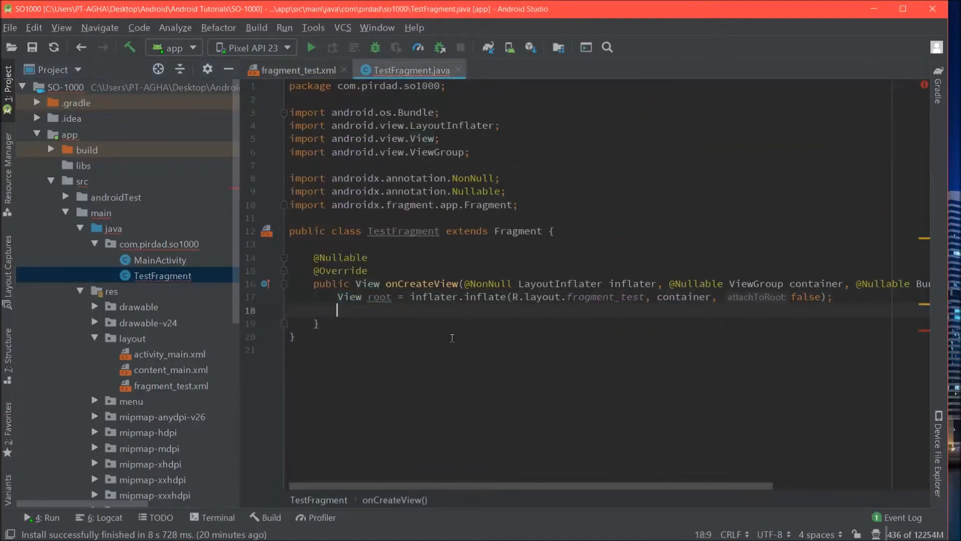
text(return)
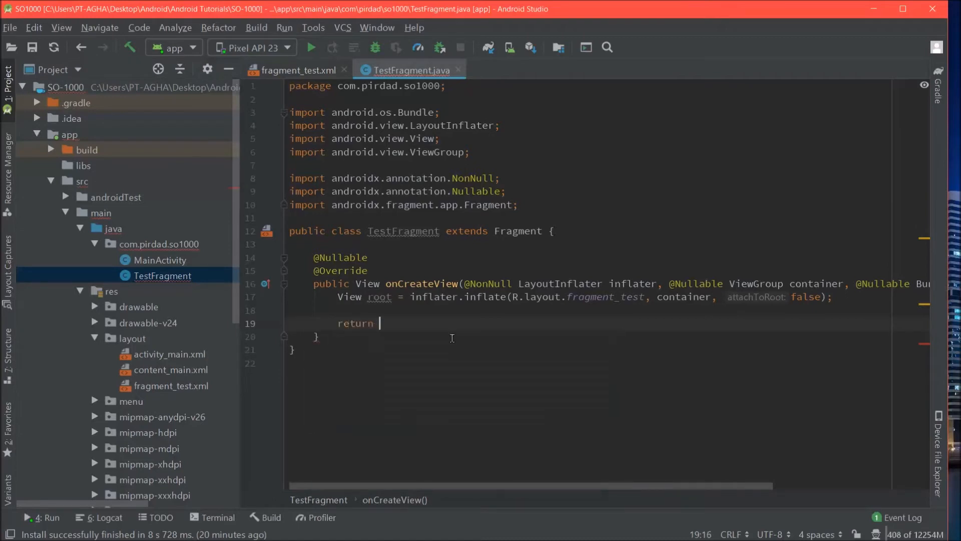
text(root;)
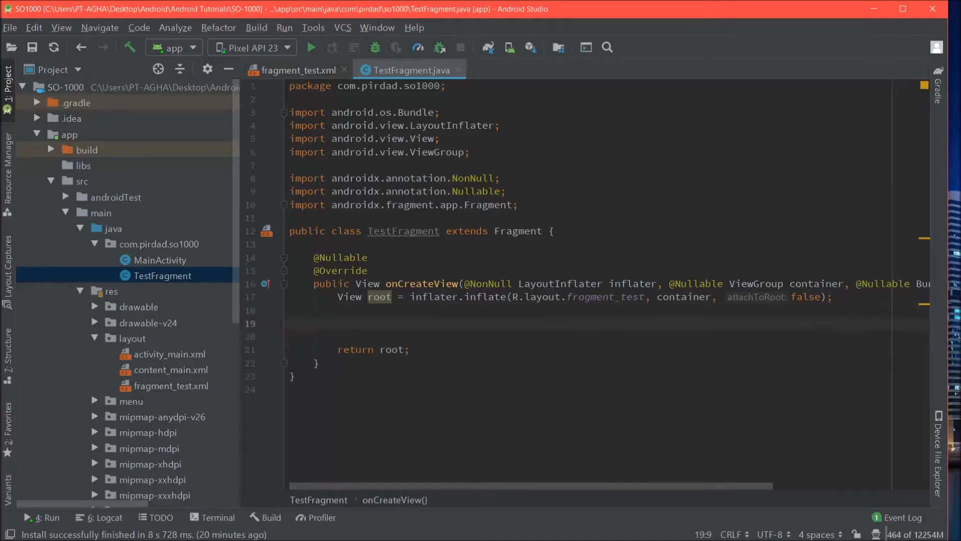
Check the iambest TextView in fragment_test.xml, then place the cursor after the inflate call in TestFragment.java
click(297, 70)
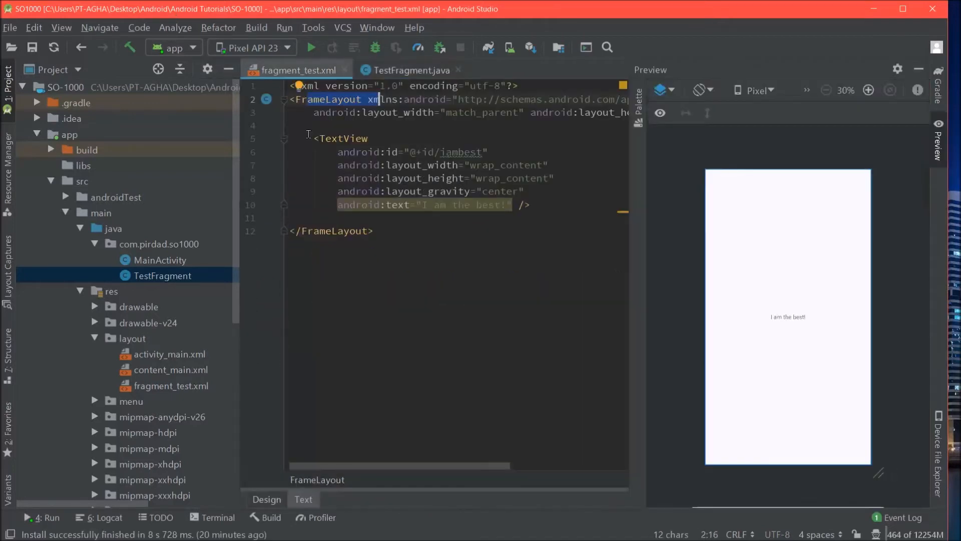
drag(313, 138, 529, 205)
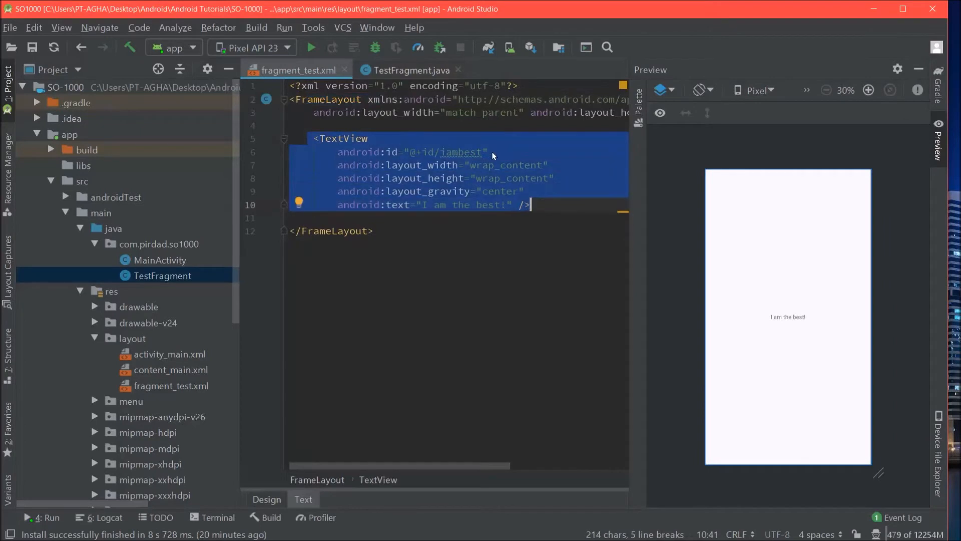
click(409, 70)
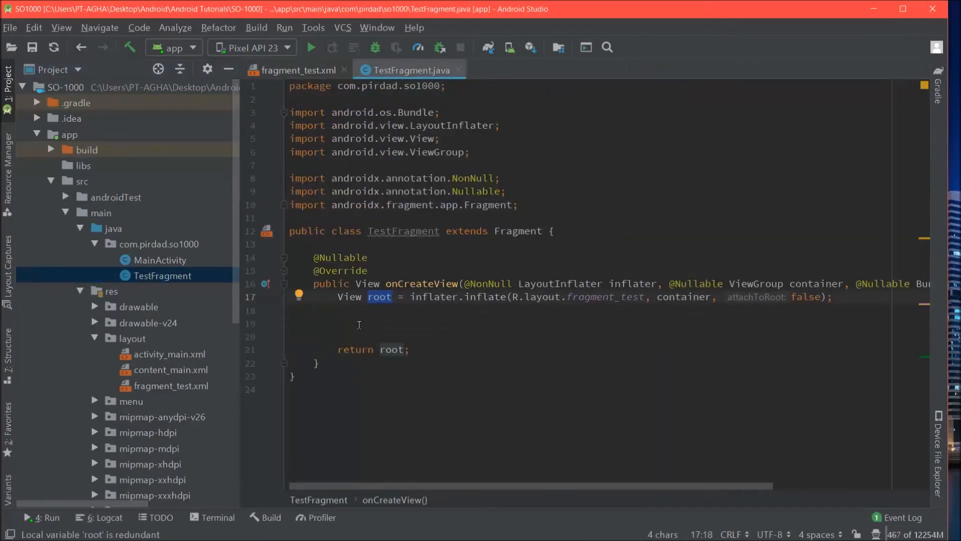
click(347, 323)
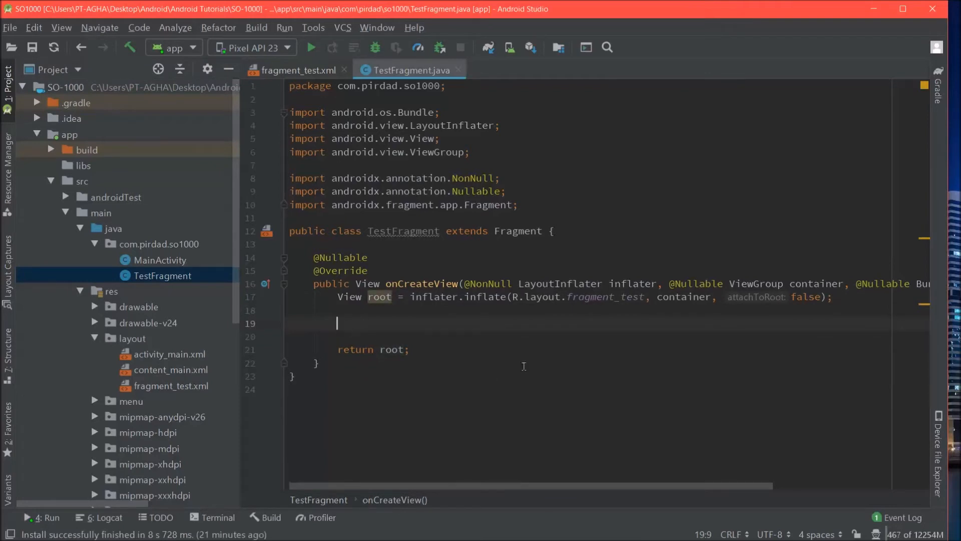
Declare TextView iambest in onCreateView and remove the unresolved findViewById call
text(T)
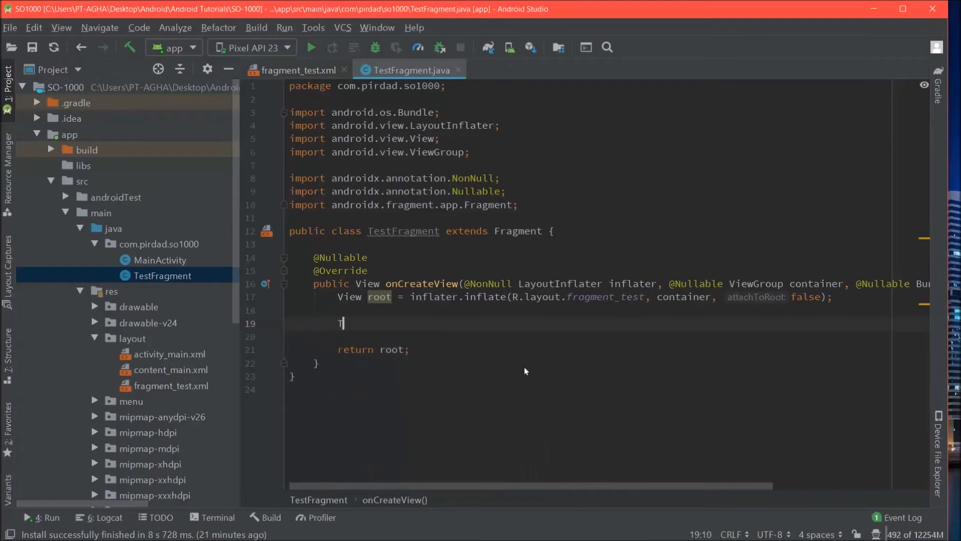
text(extView iambest =)
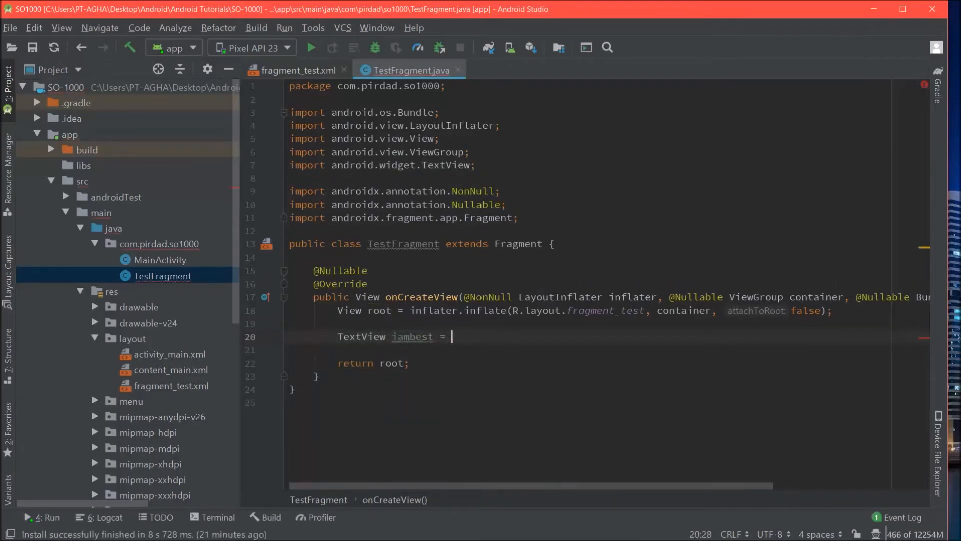
text(fi)
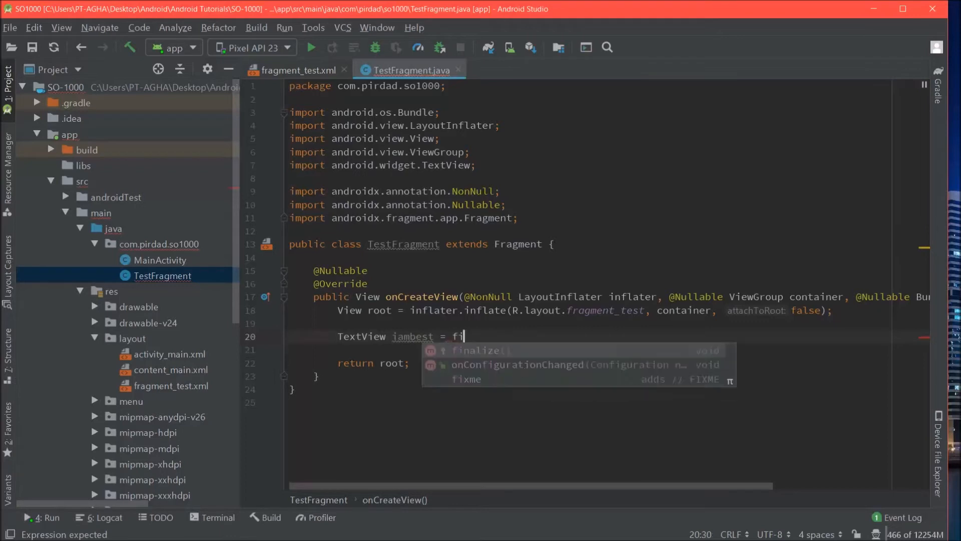
text(ndViewById();)
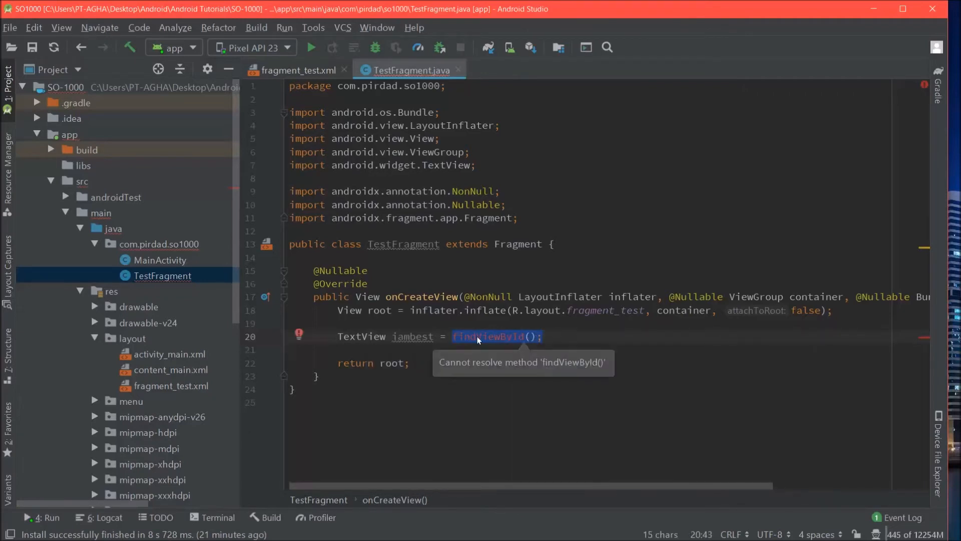
mouse_move(471, 344)
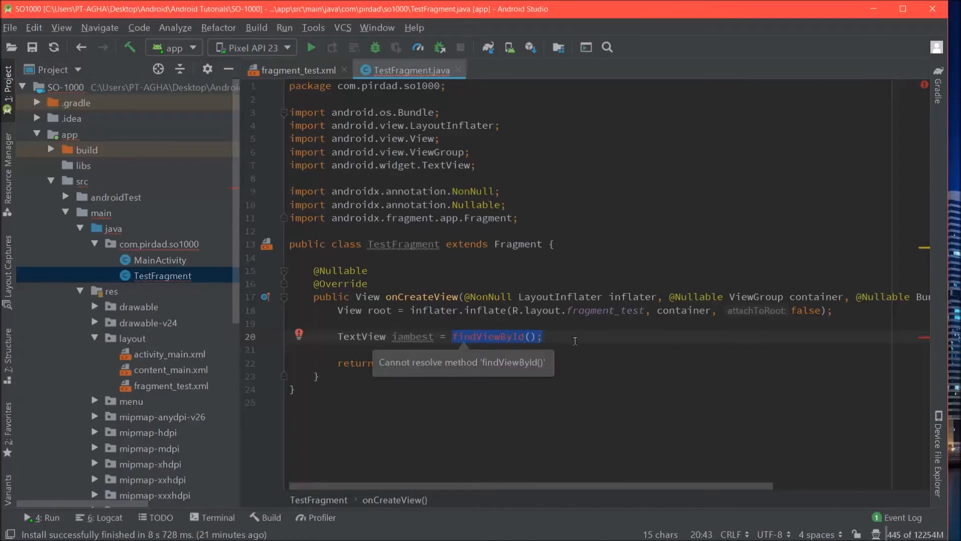
key(Delete)
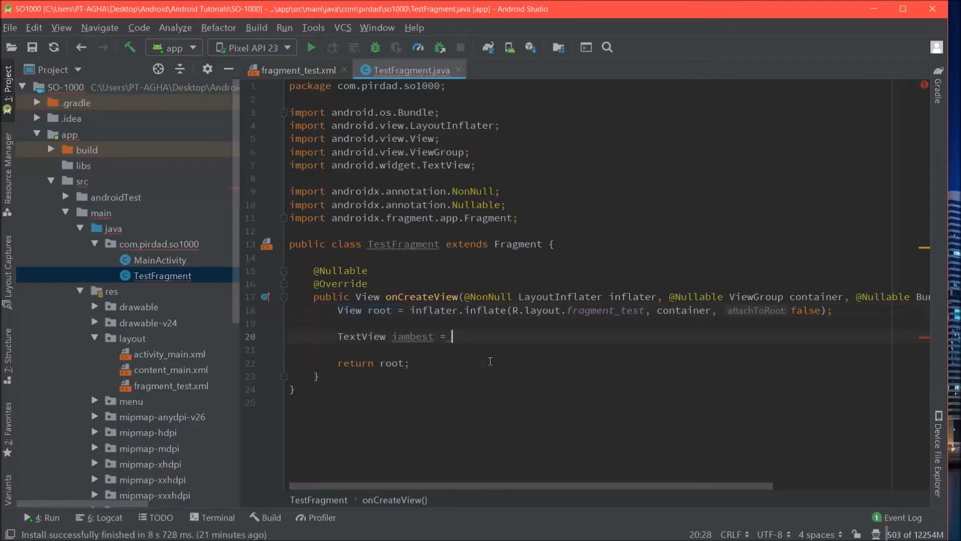
Assign iambest = root.findViewById(R.id.iambest); and start a new line
text(root.findViewById(R.id.iambest)
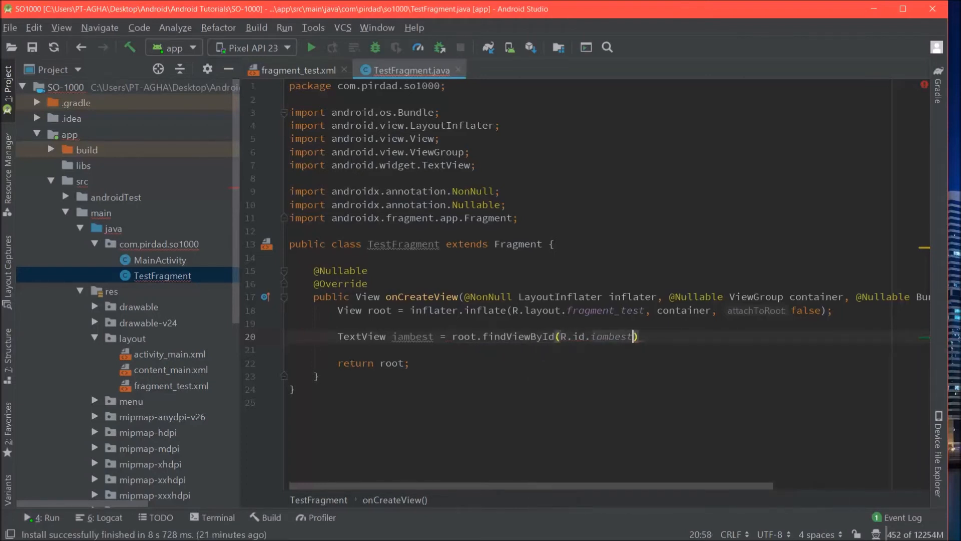
text(;)
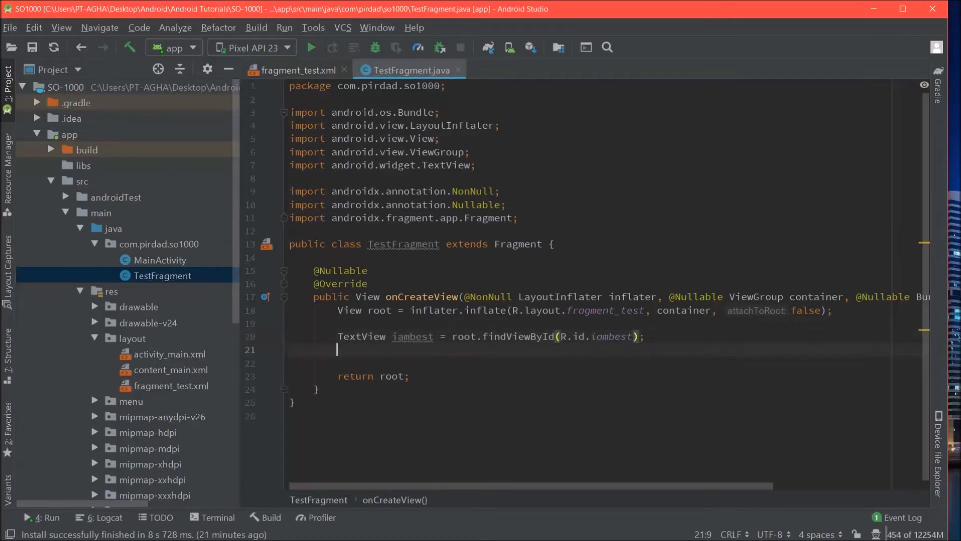
Add iambest.setText("Yesss! I am the Best!!!!"); and select both new lines for review
text(iambest.)
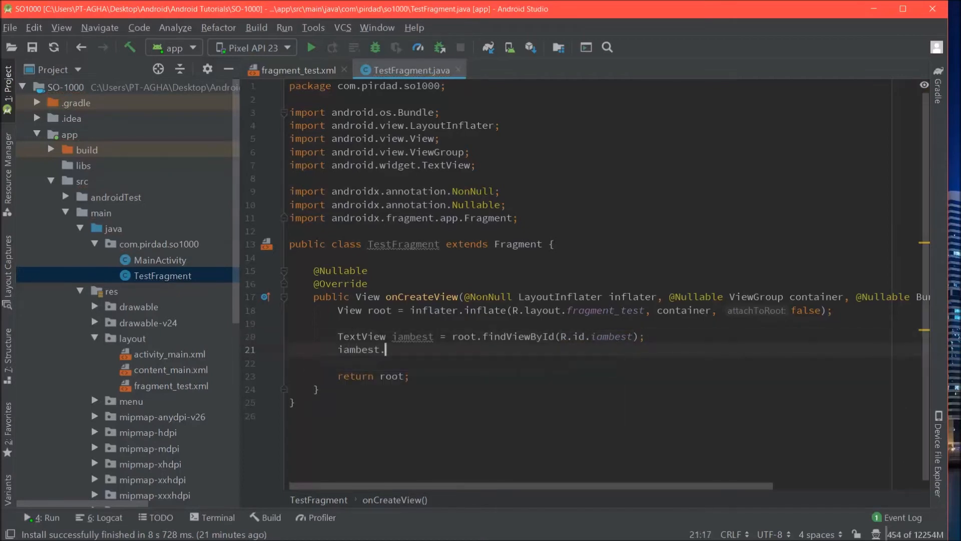
text(setText("");)
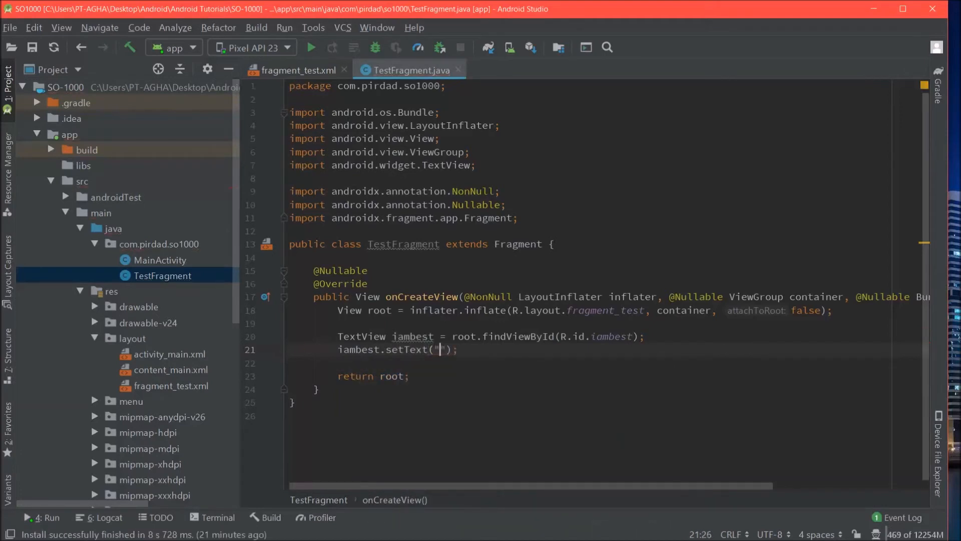
text(Yesss! I am the Bes)
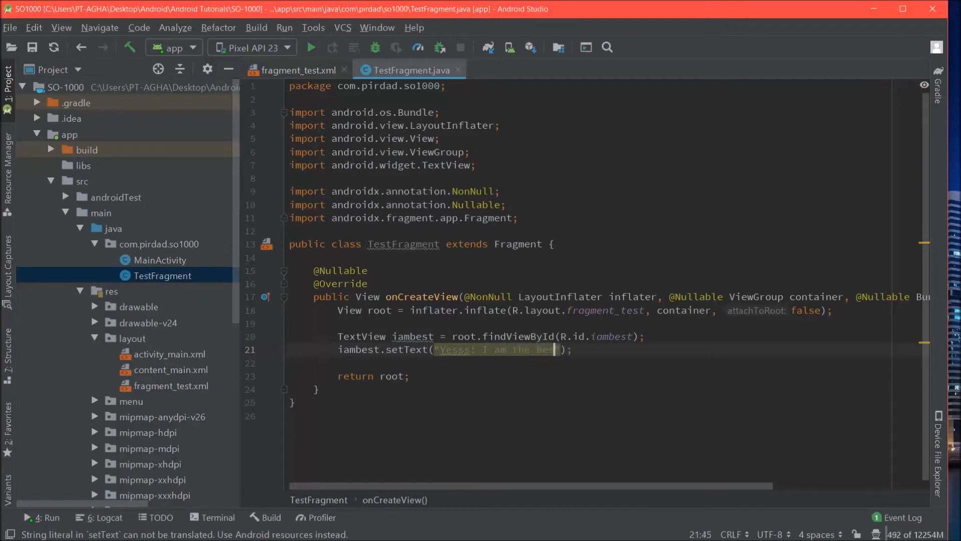
text(!!!!)
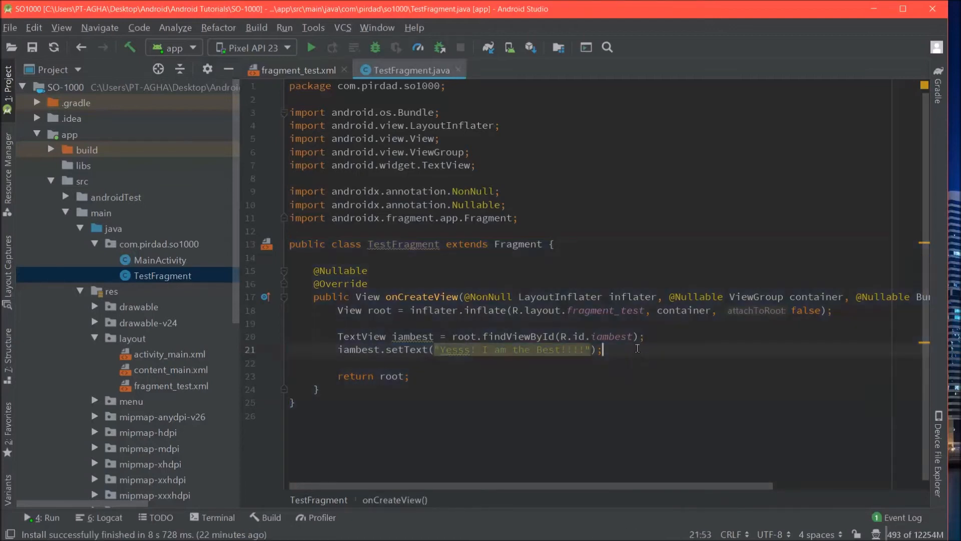
drag(336, 336, 603, 349)
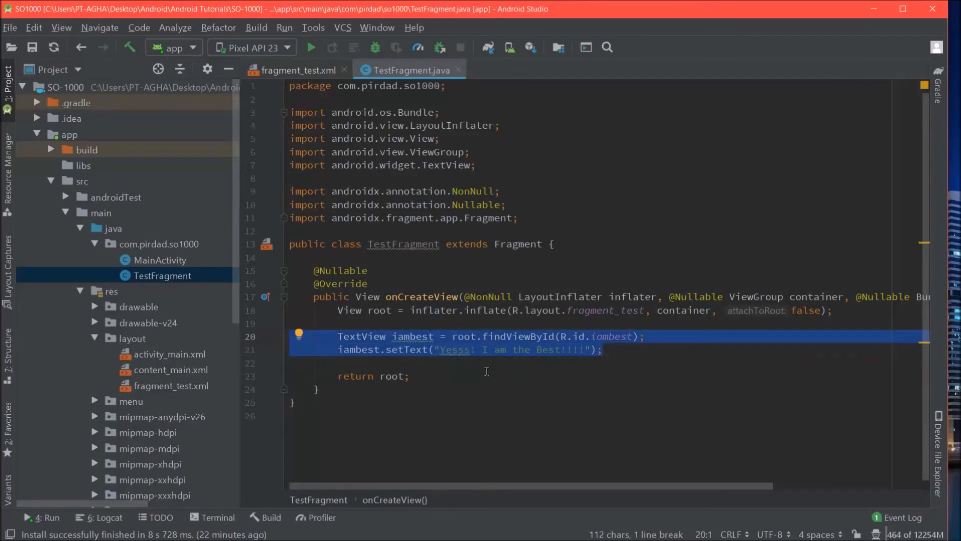
mouse_move(366, 343)
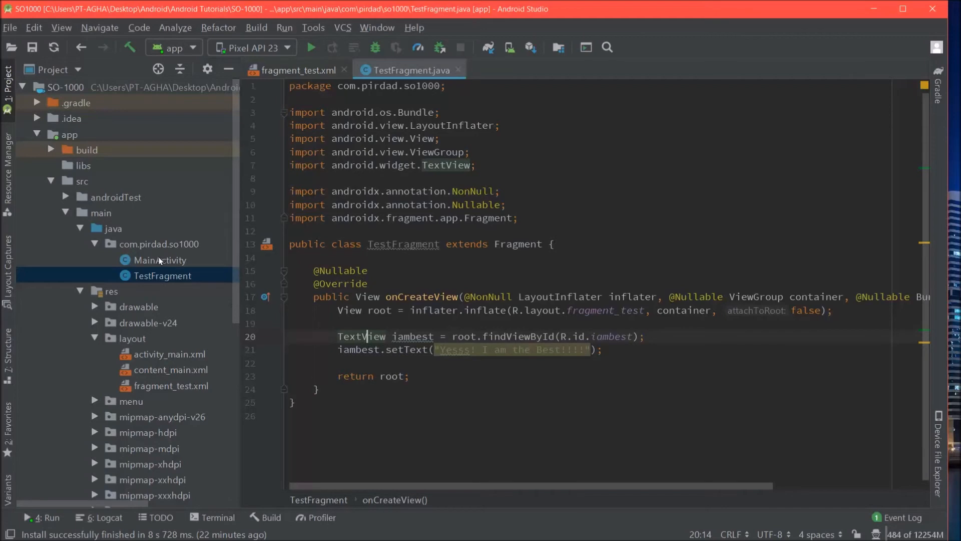
mouse_move(178, 312)
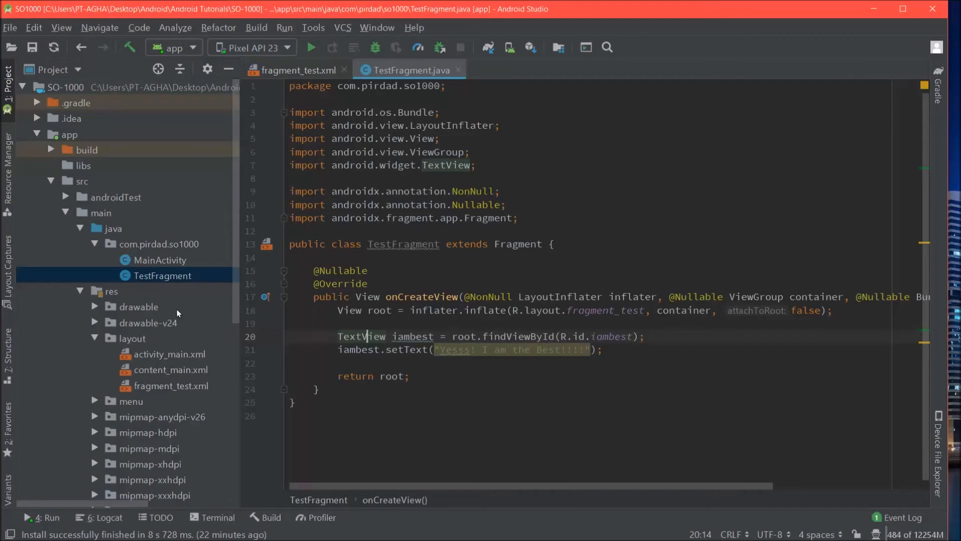
Open activity_main.xml from res > layout in the Project panel
click(169, 354)
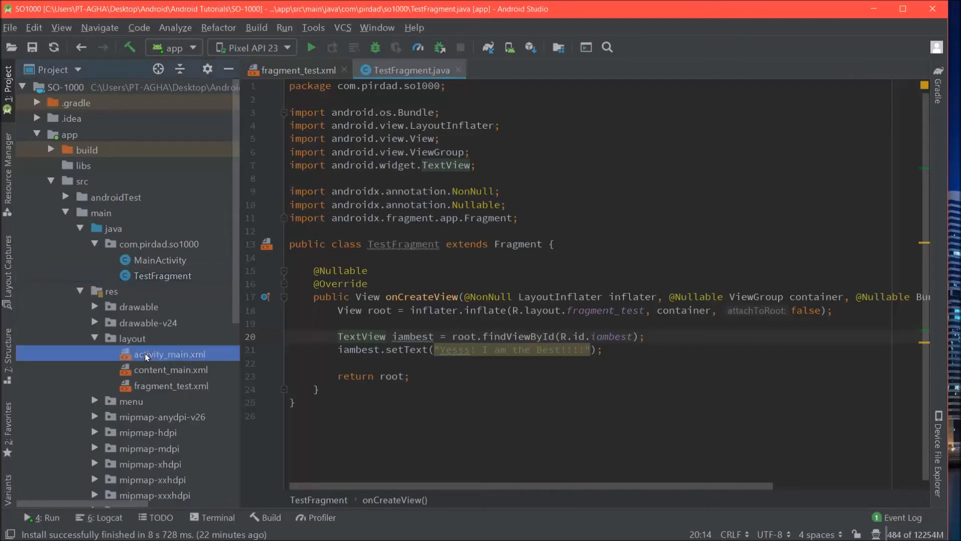
double_click(170, 354)
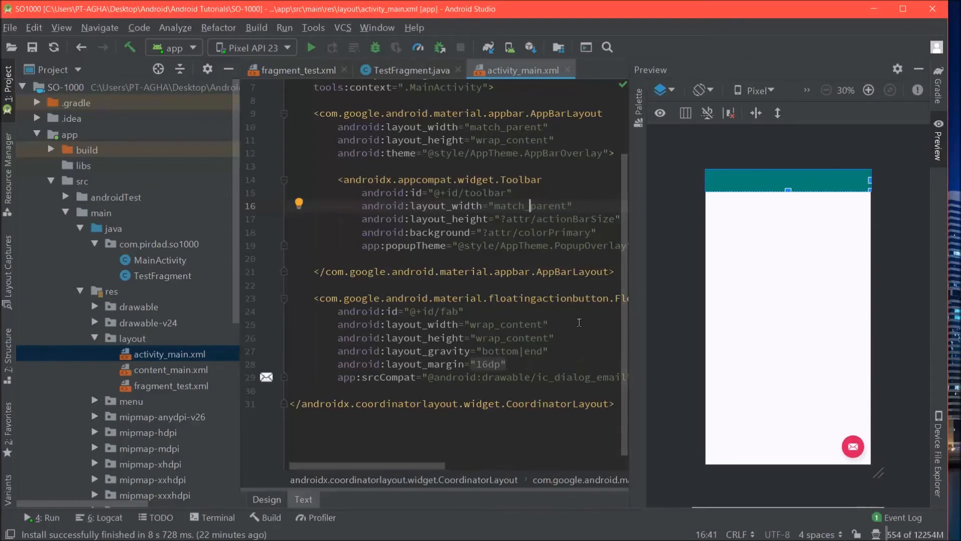
mouse_move(443, 380)
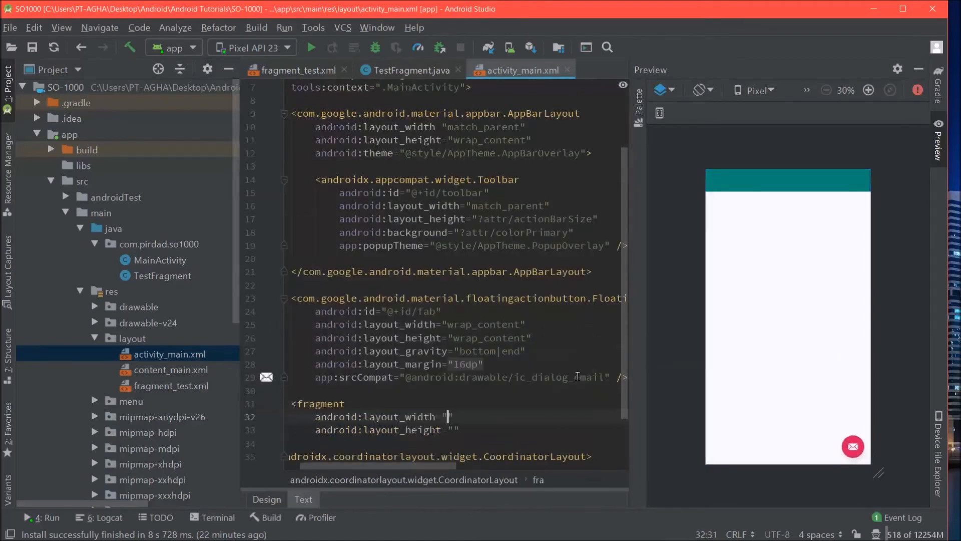
Add a match_parent fragment with id @+id/fragment and class com.pirdad.so1000.TestFragment
text(")
text(match_parent)
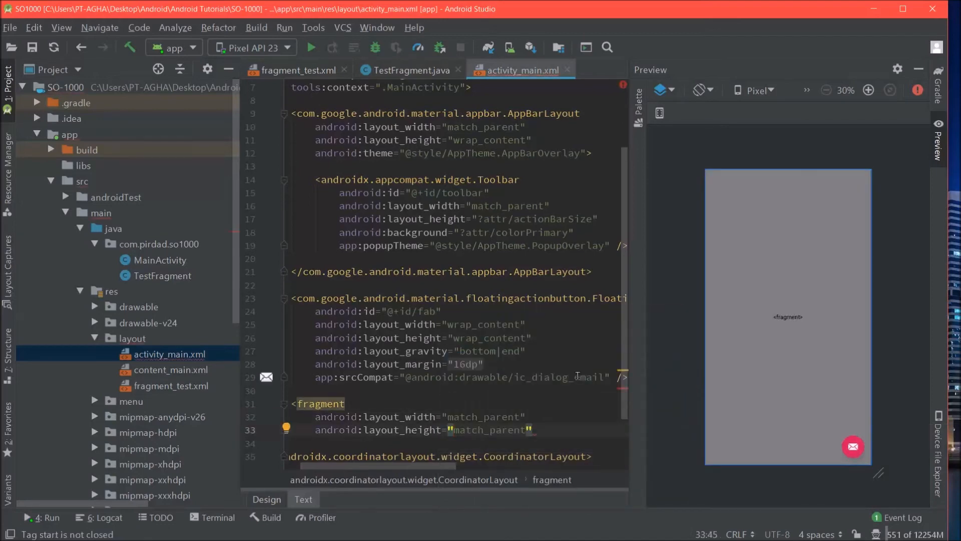
text(c)
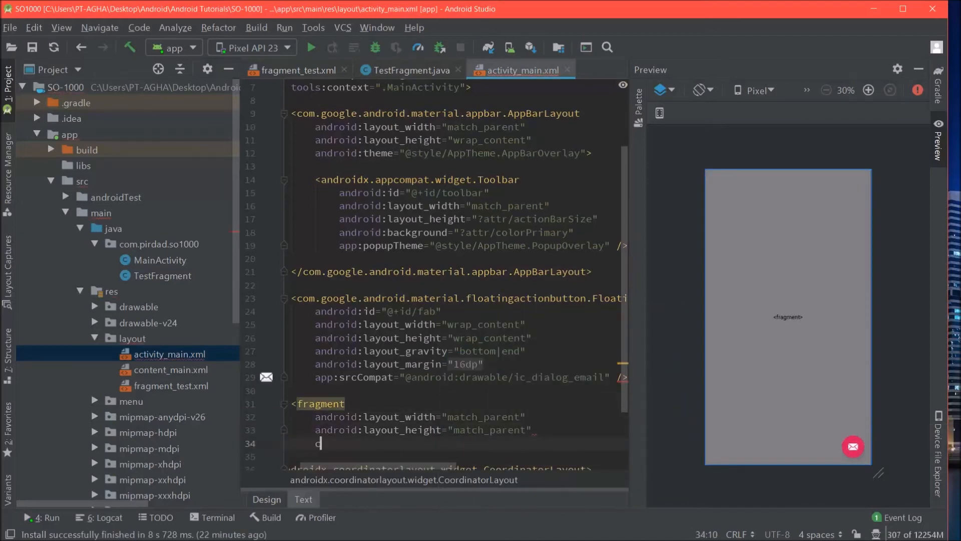
text(class="")
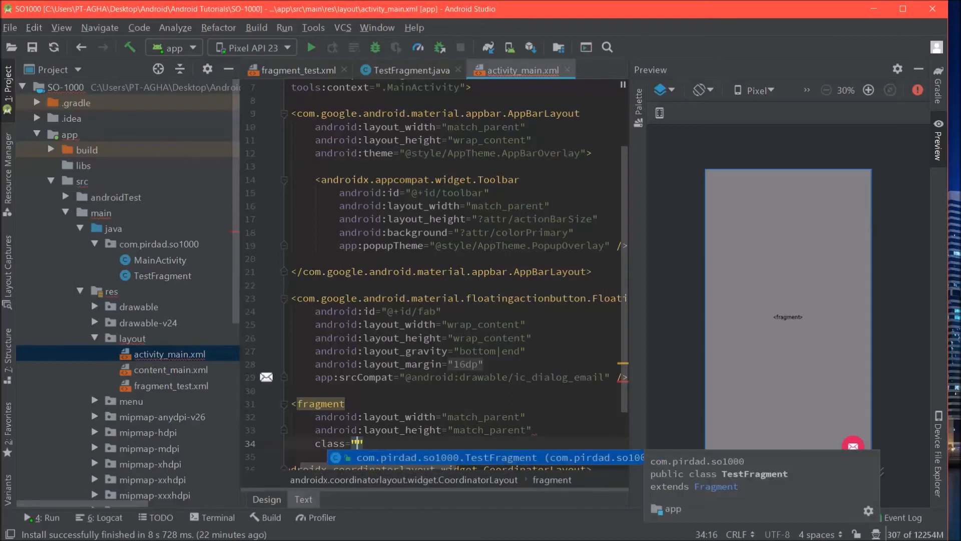
key(Enter)
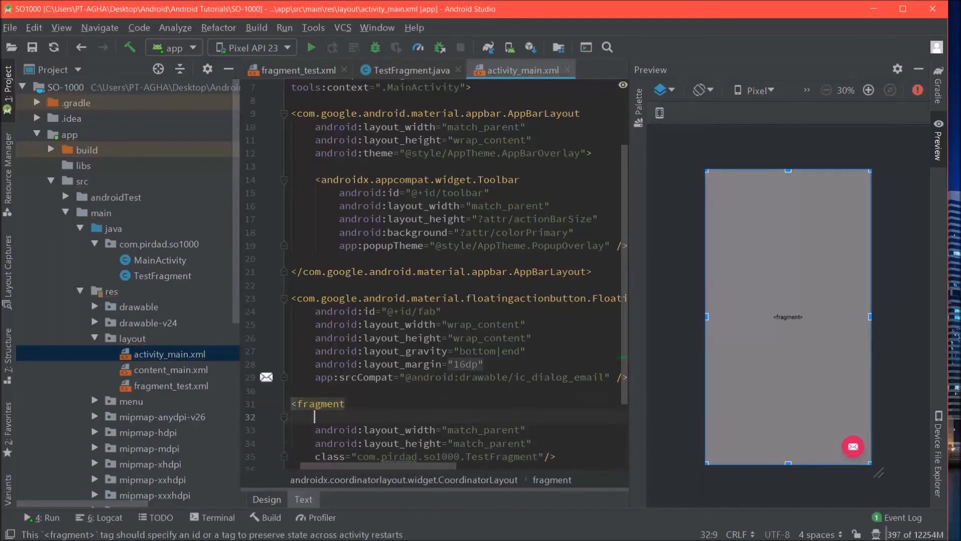
text(android:id="@+id/fragment)
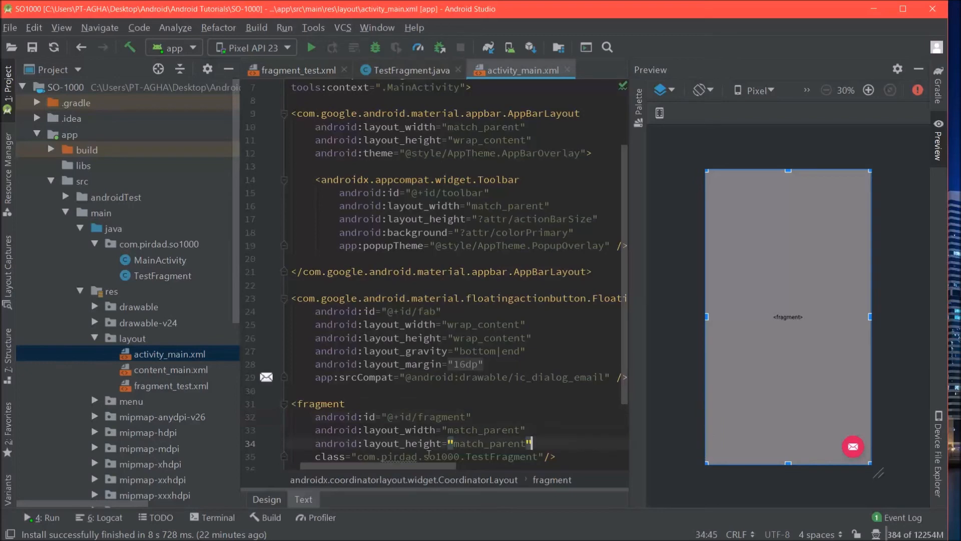
scroll(down, 3)
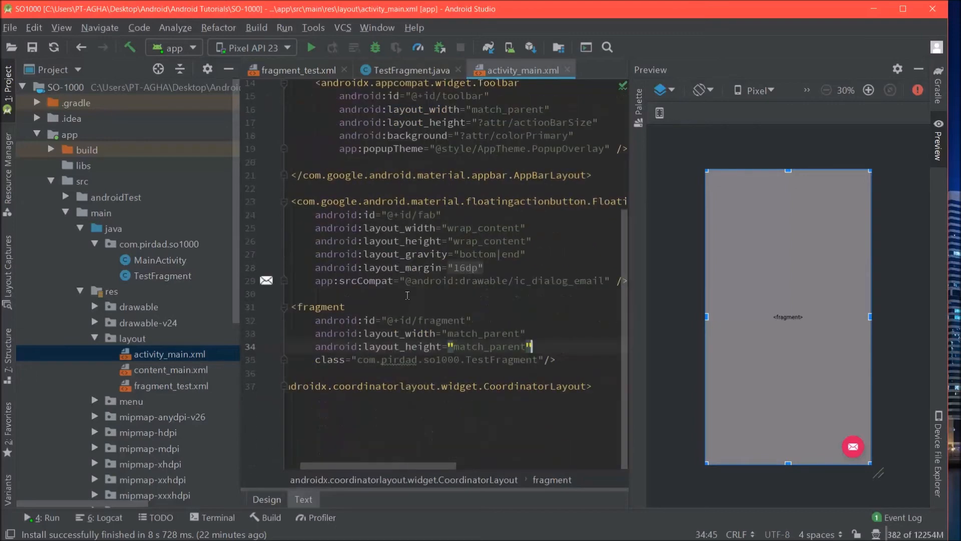
Copy app:layout_behavior from content_main.xml into the fragment tag, then run 'app'
click(170, 369)
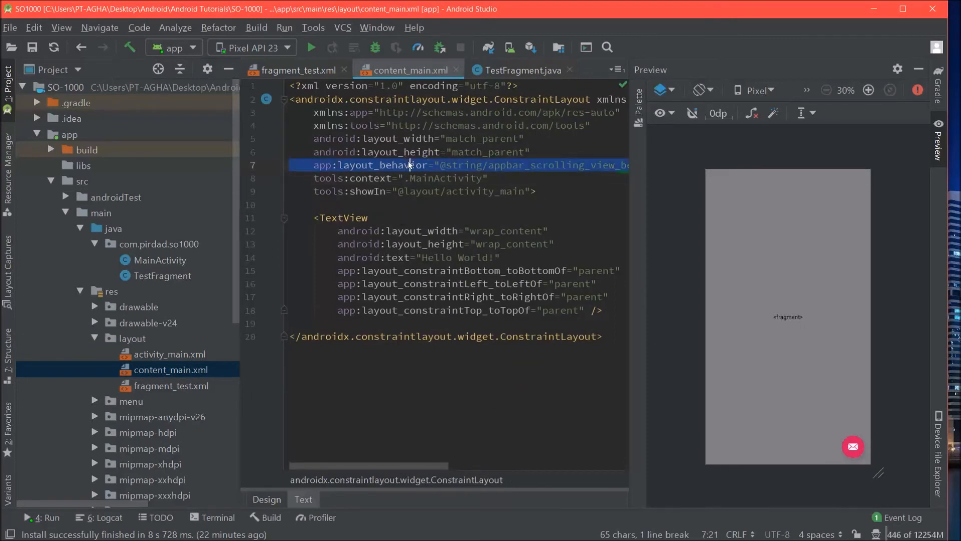
click(171, 385)
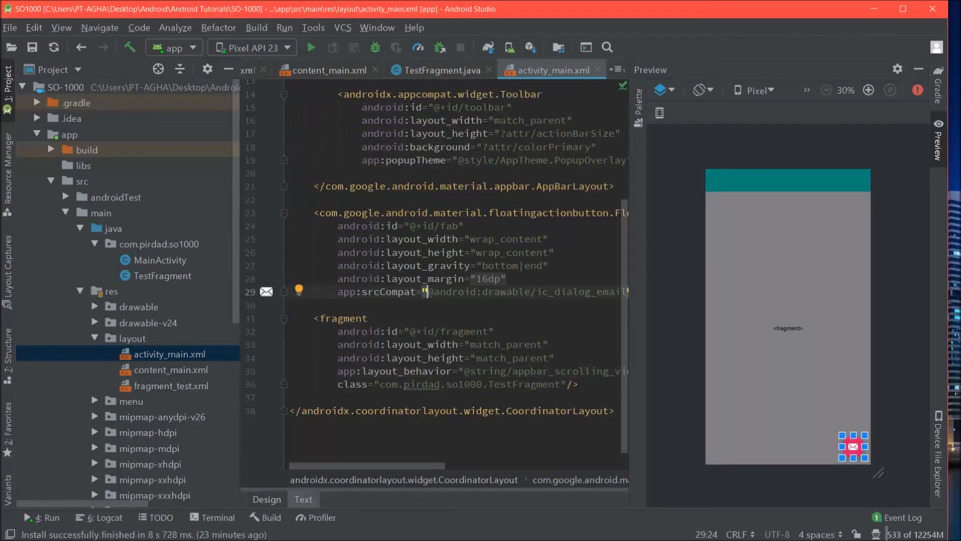
click(311, 47)
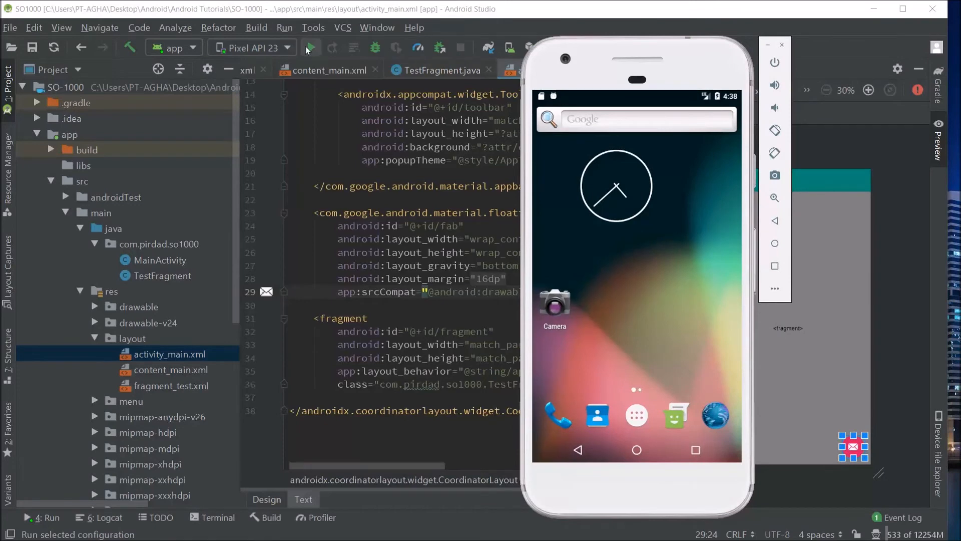
Launch the app on the emulator and check for 'Yesss! I am the Best!!!!'
click(311, 47)
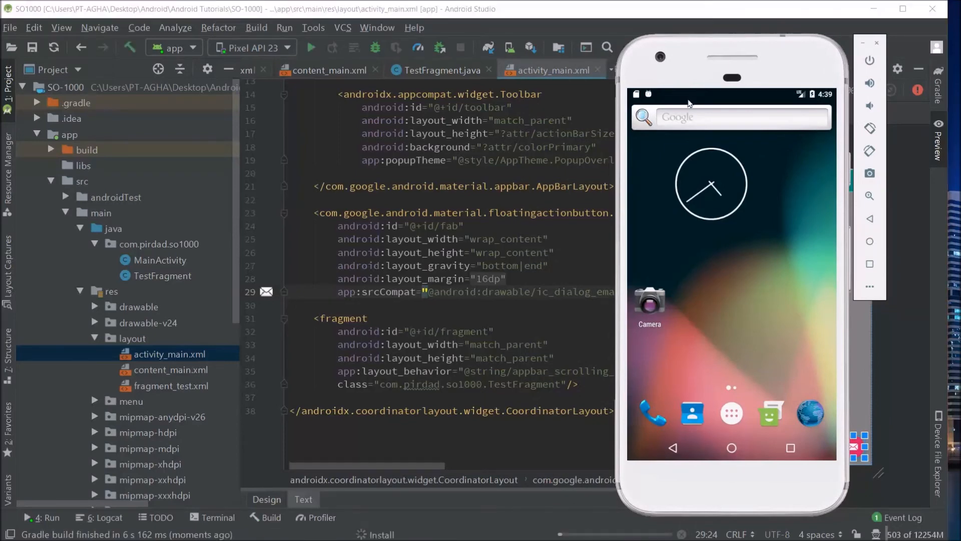
mouse_move(656, 344)
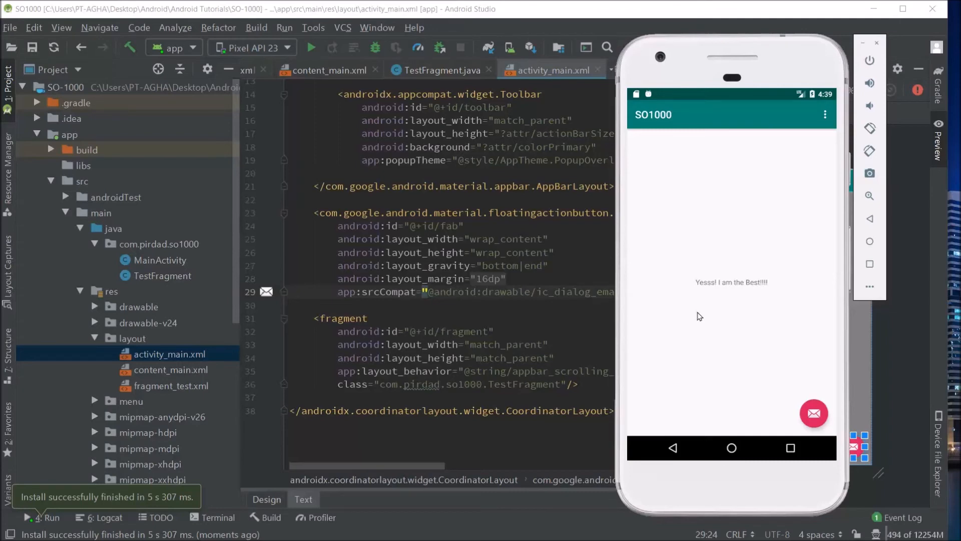
mouse_move(744, 197)
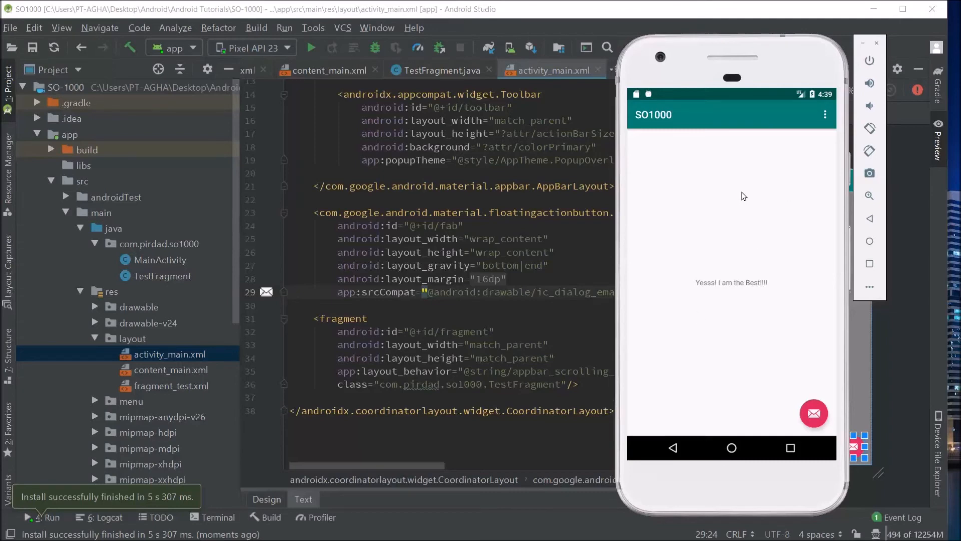
mouse_move(649, 309)
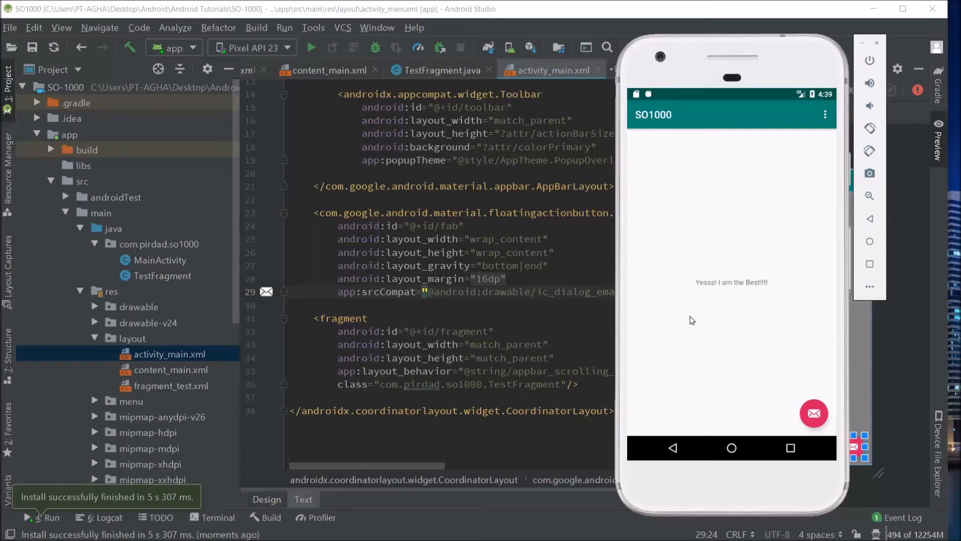
mouse_move(700, 297)
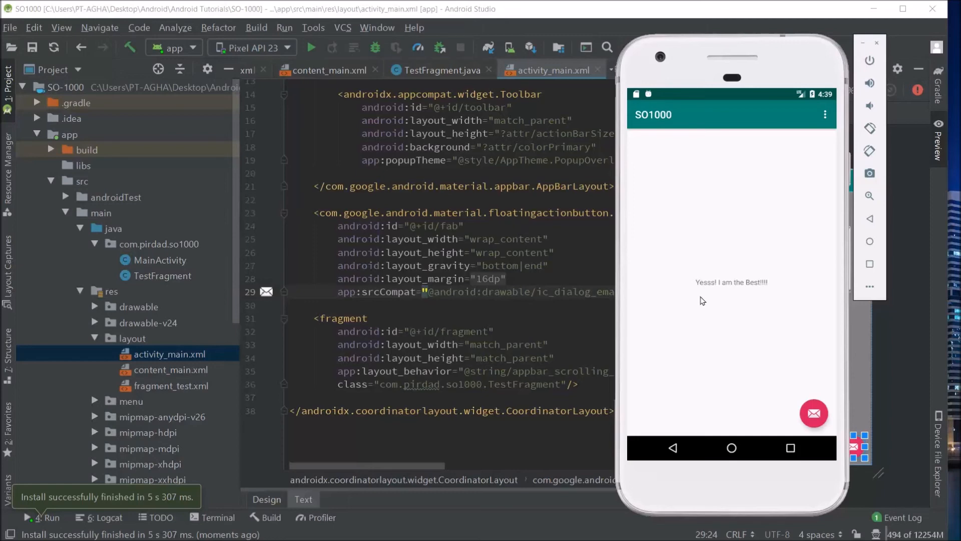
mouse_move(782, 304)
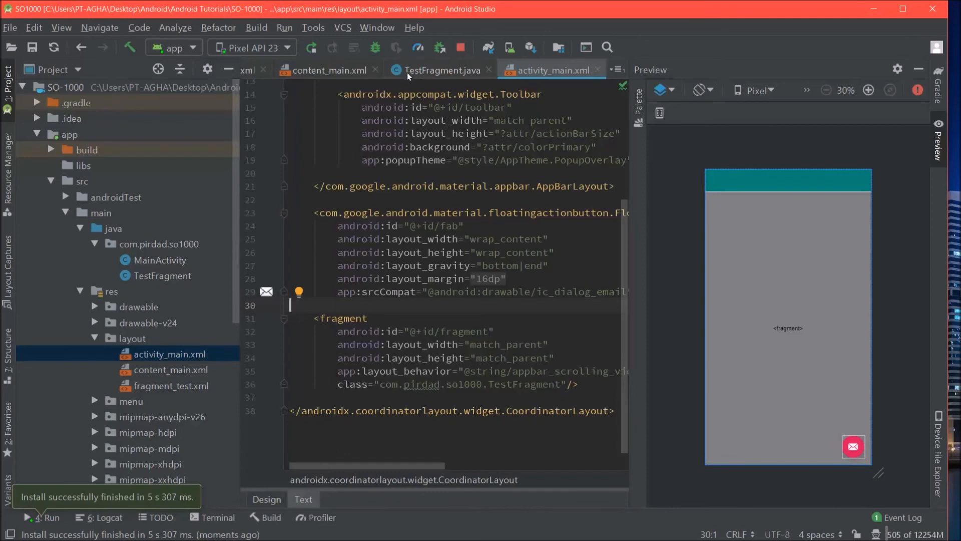
Move the iambest lookup and setText into a new onViewCreated override using getView()
click(442, 70)
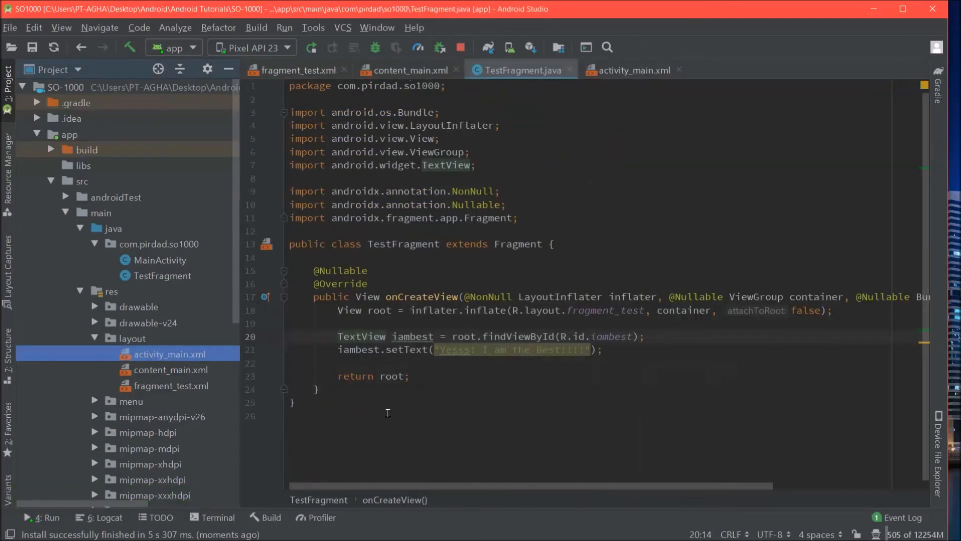
mouse_move(617, 359)
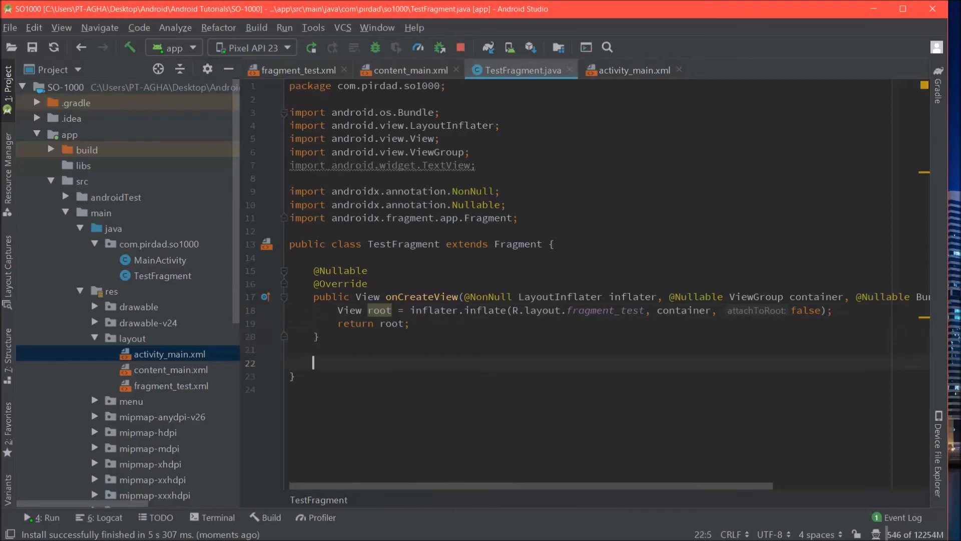
text(onviewCreated(@NonNull View view, @Nullable Bundle savedInstanceState) {)
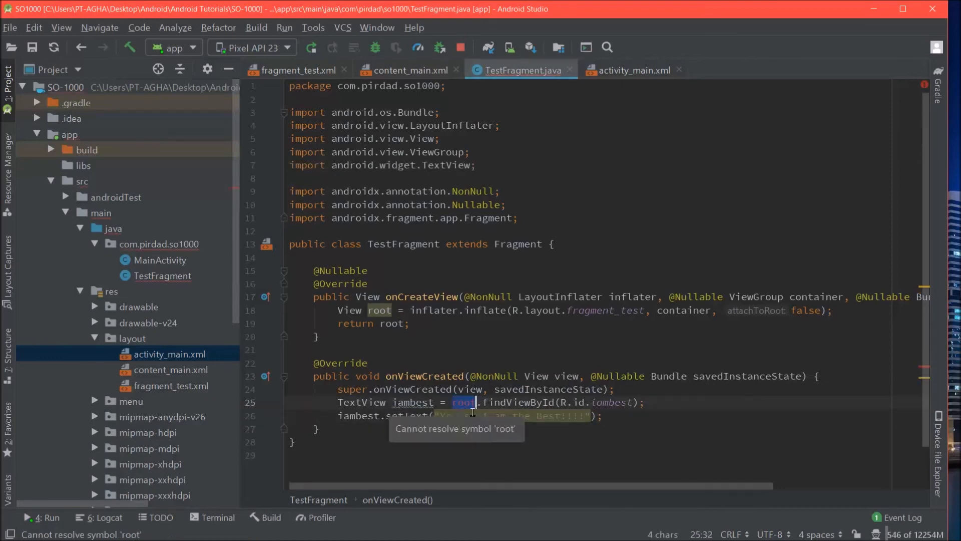
text(getView())
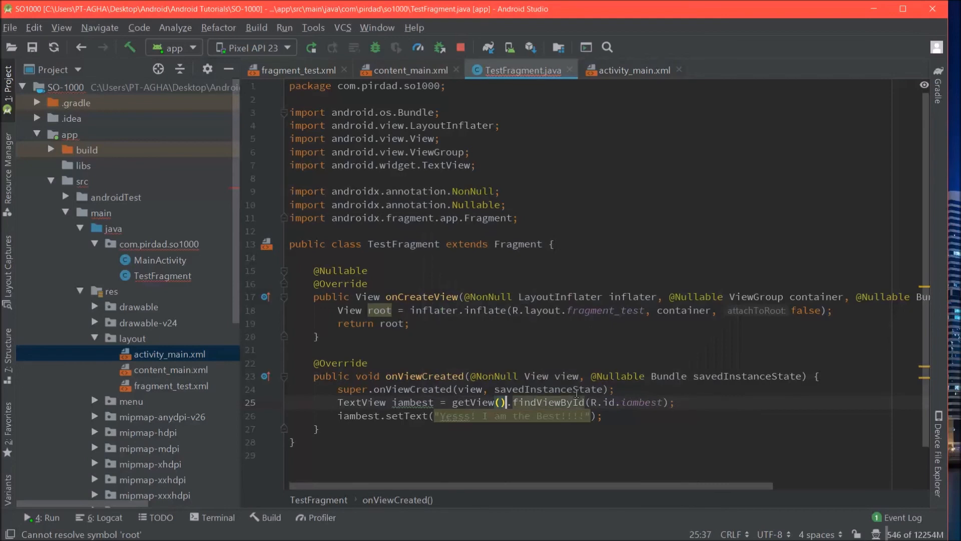
double_click(641, 402)
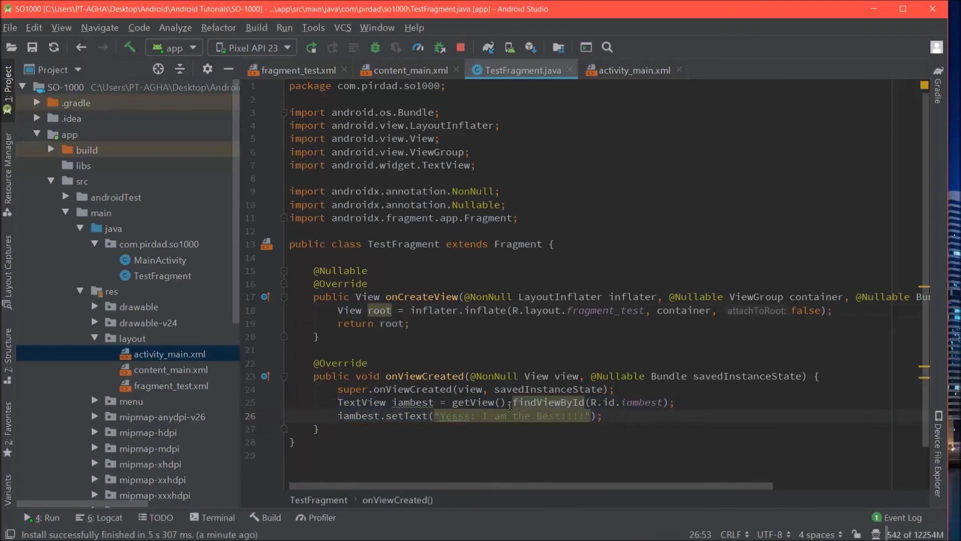
click(464, 402)
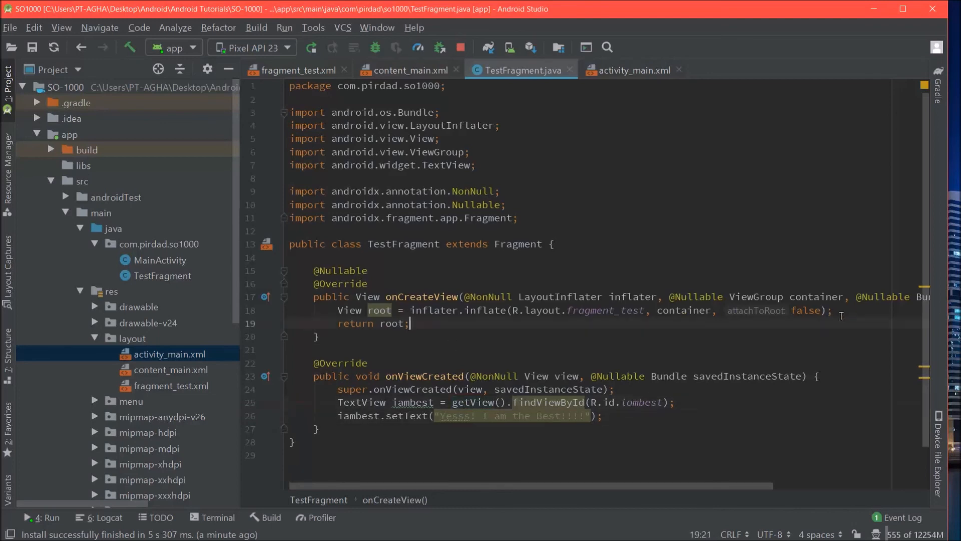
key(enter)
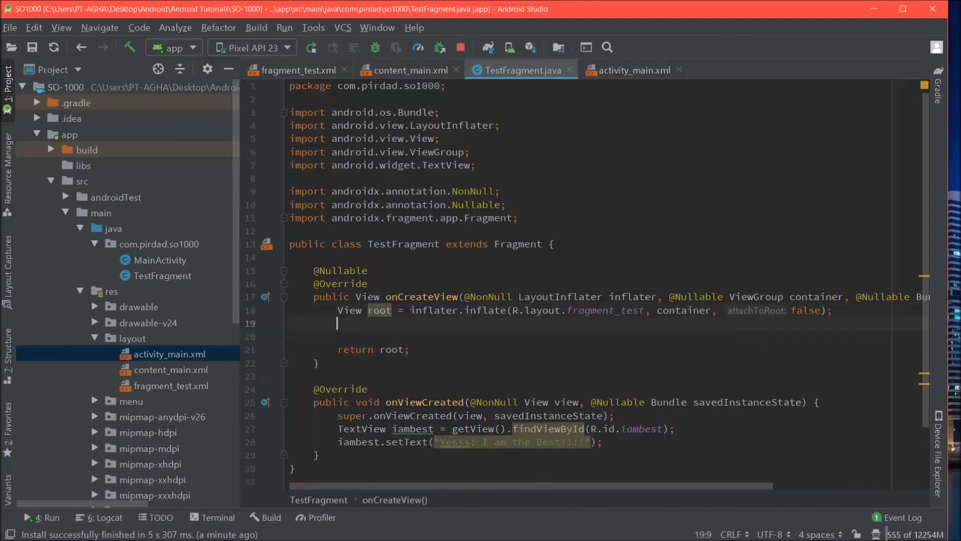
text(getView().findViewById()
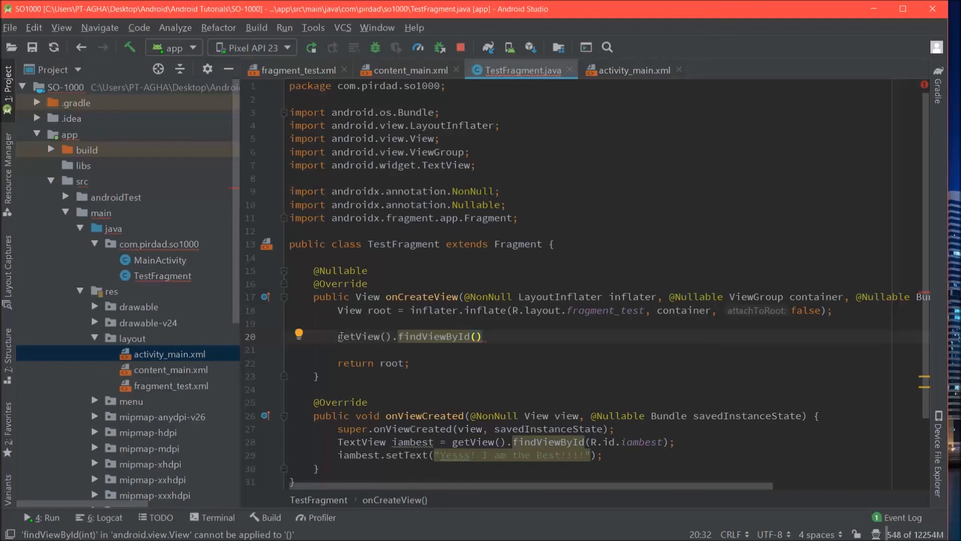
double_click(363, 336)
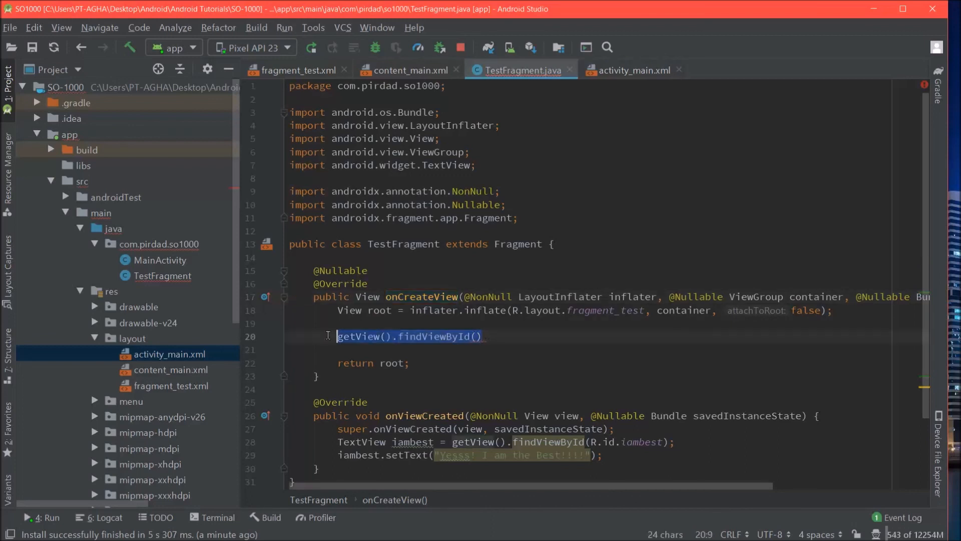
key(Delete)
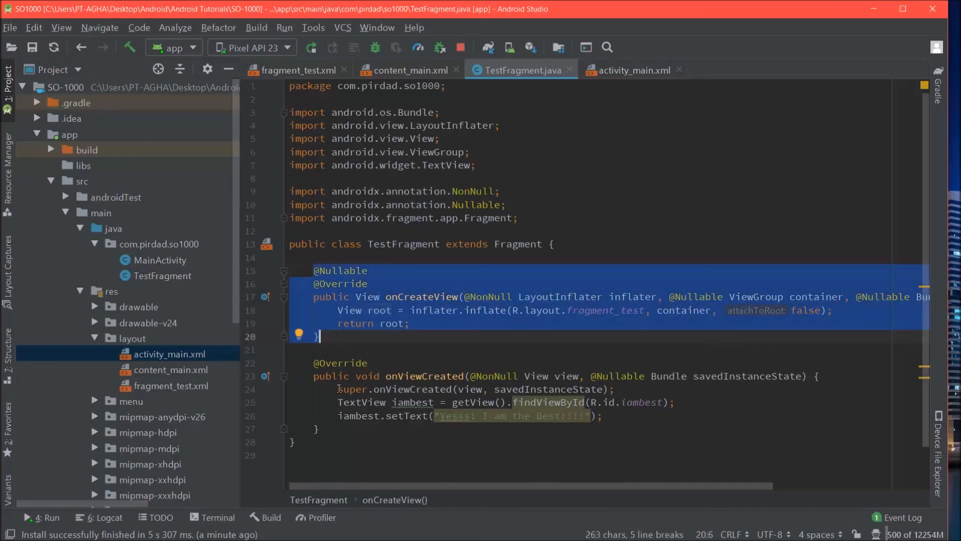
click(319, 429)
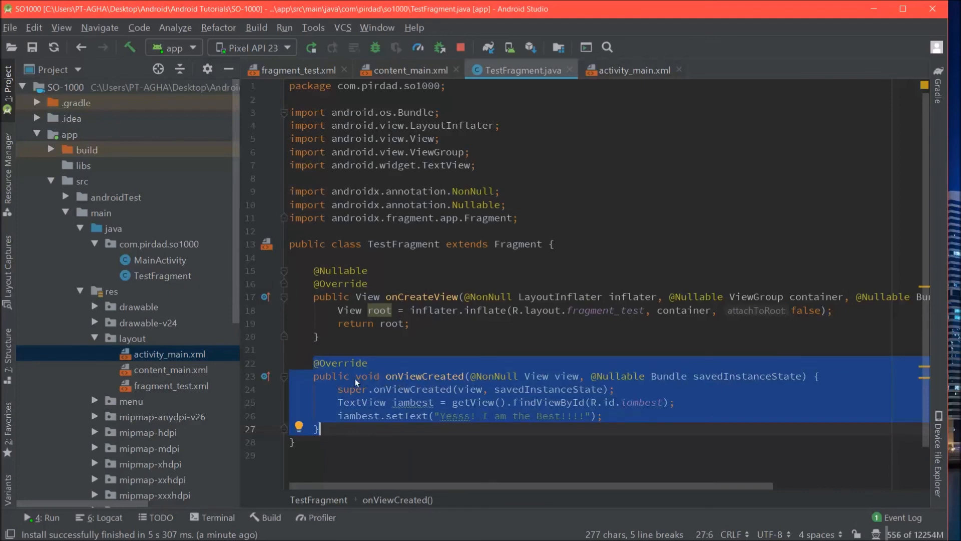
click(386, 376)
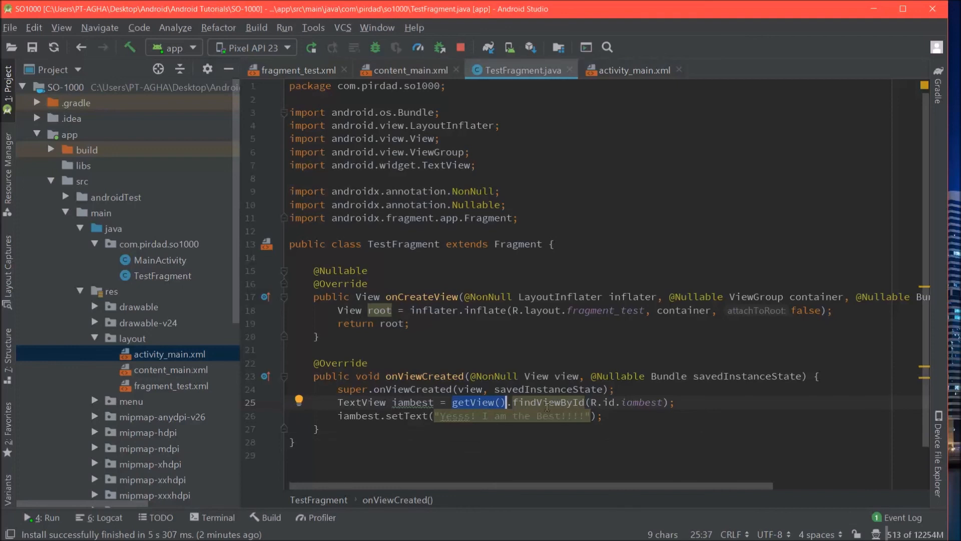
click(604, 416)
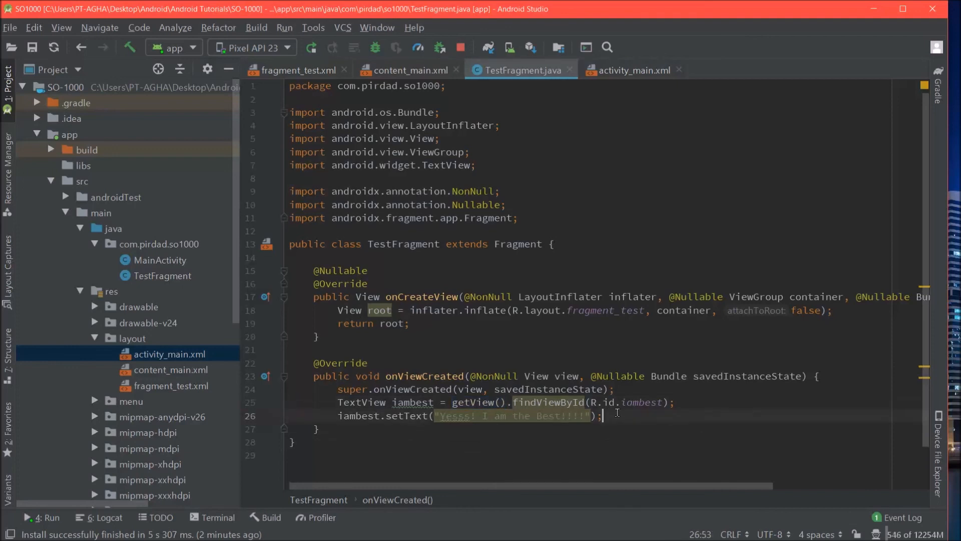
mouse_move(650, 323)
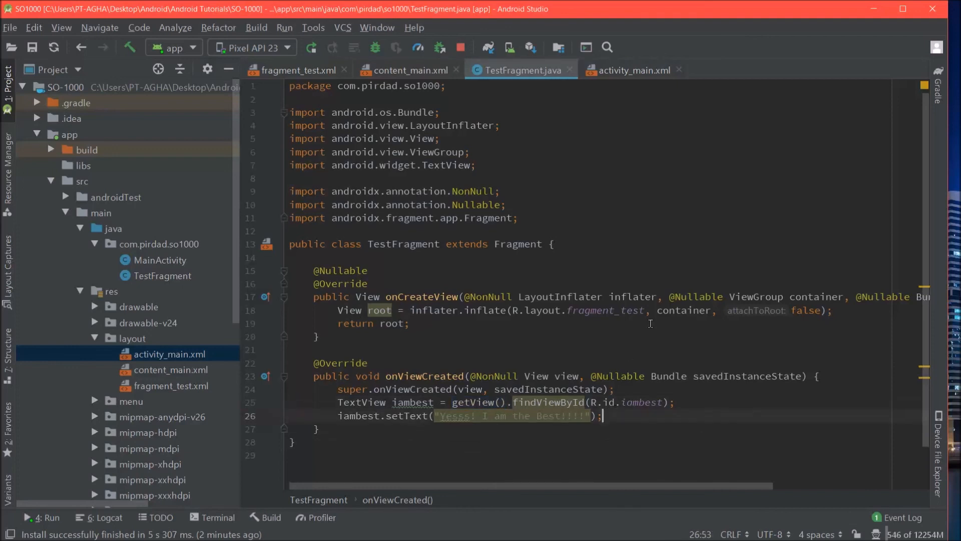
click(410, 322)
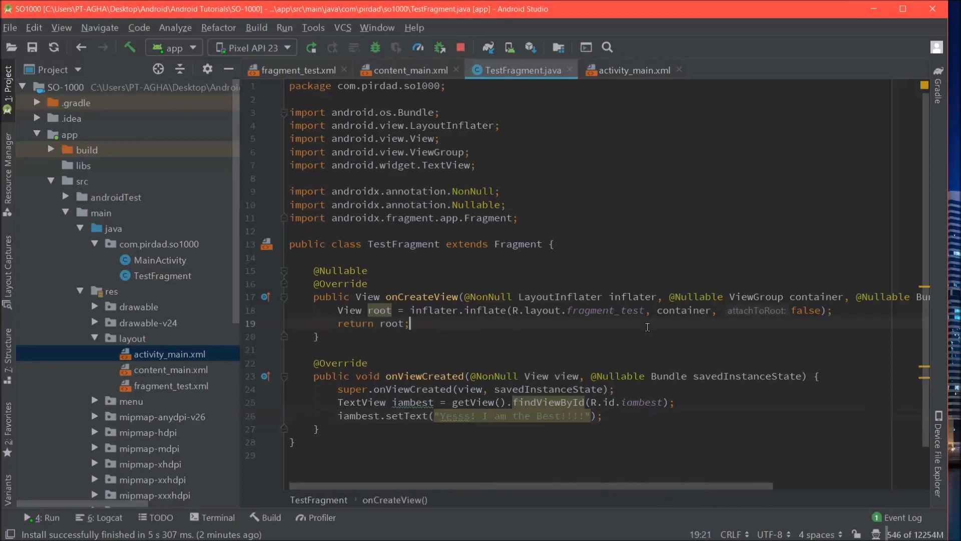